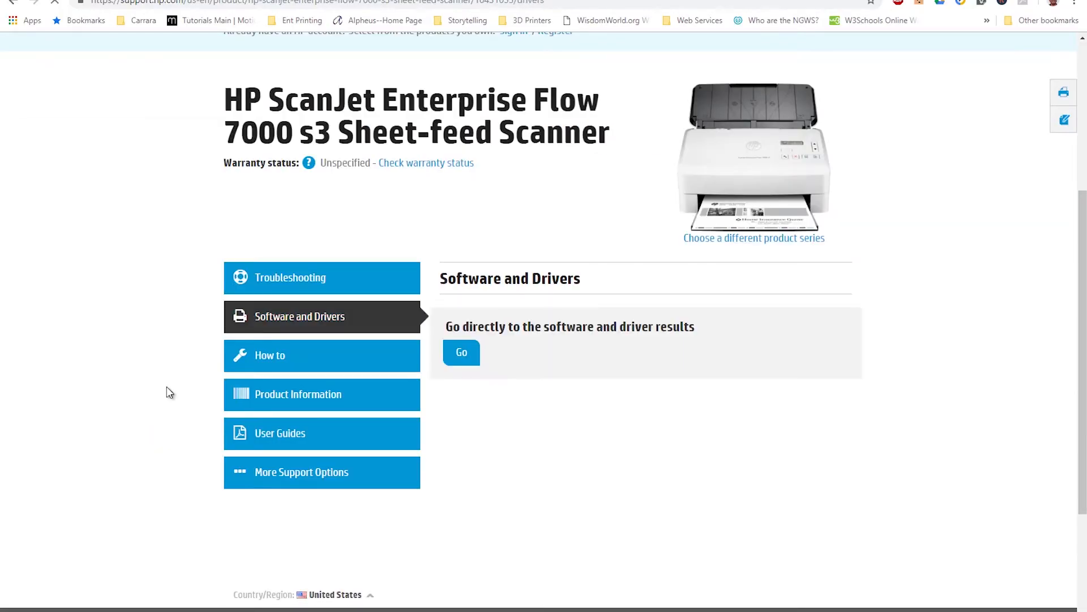
- Download the ScanJet Flow 7000 s3 Full Feature Software and Driver from the software results
left_click(460, 352)
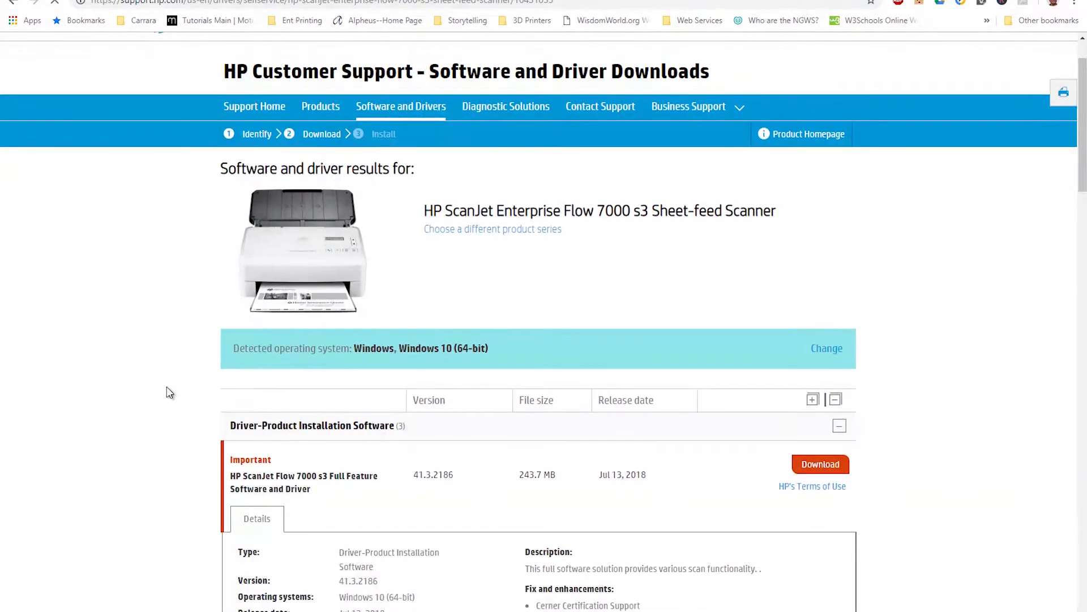
scroll("down", 3)
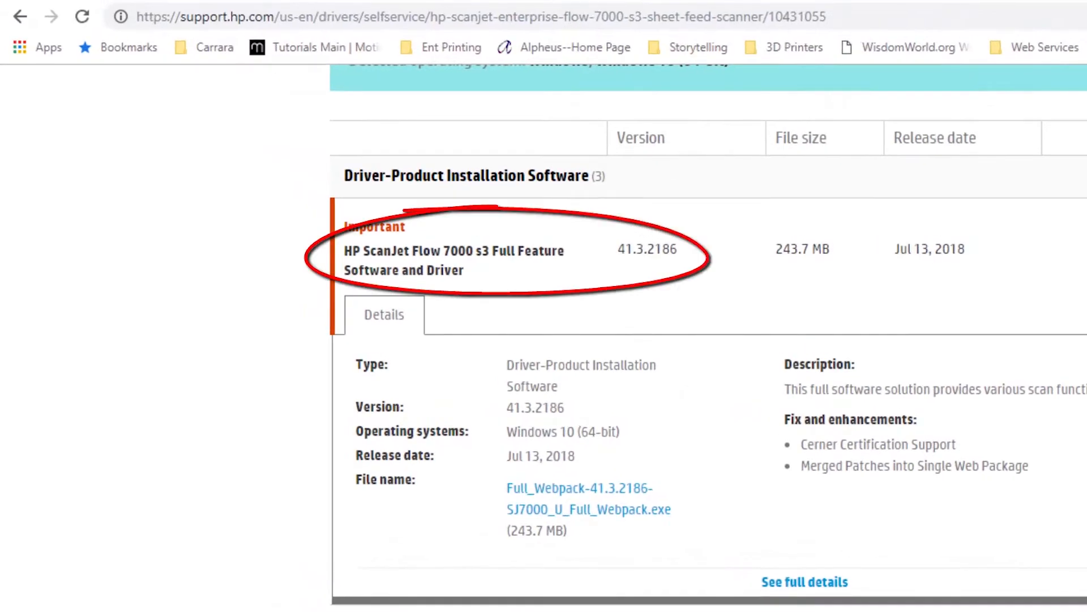
scroll("down", 3)
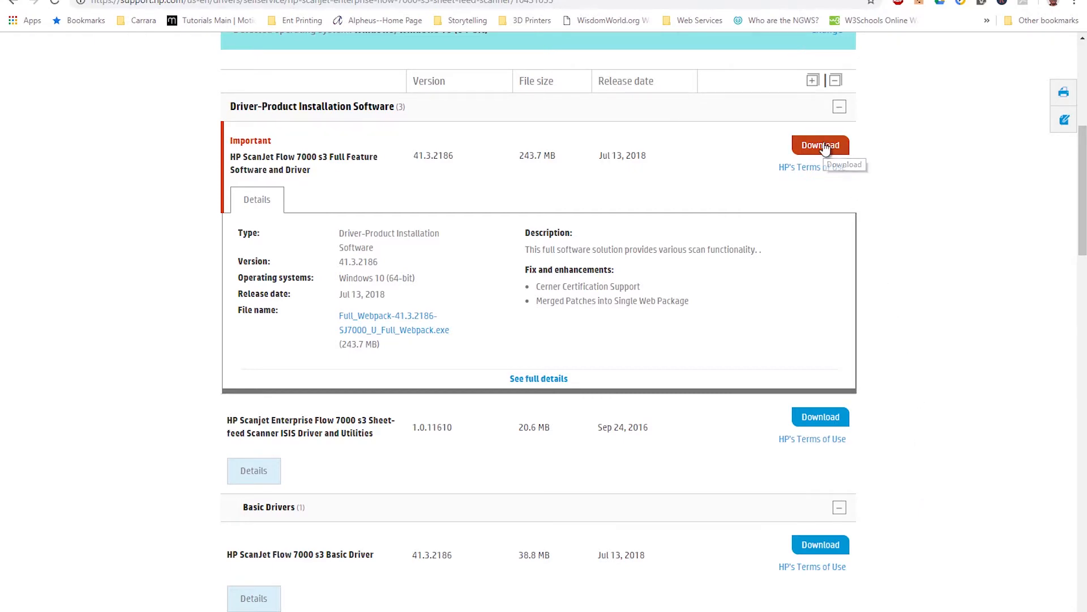
left_click(821, 145)
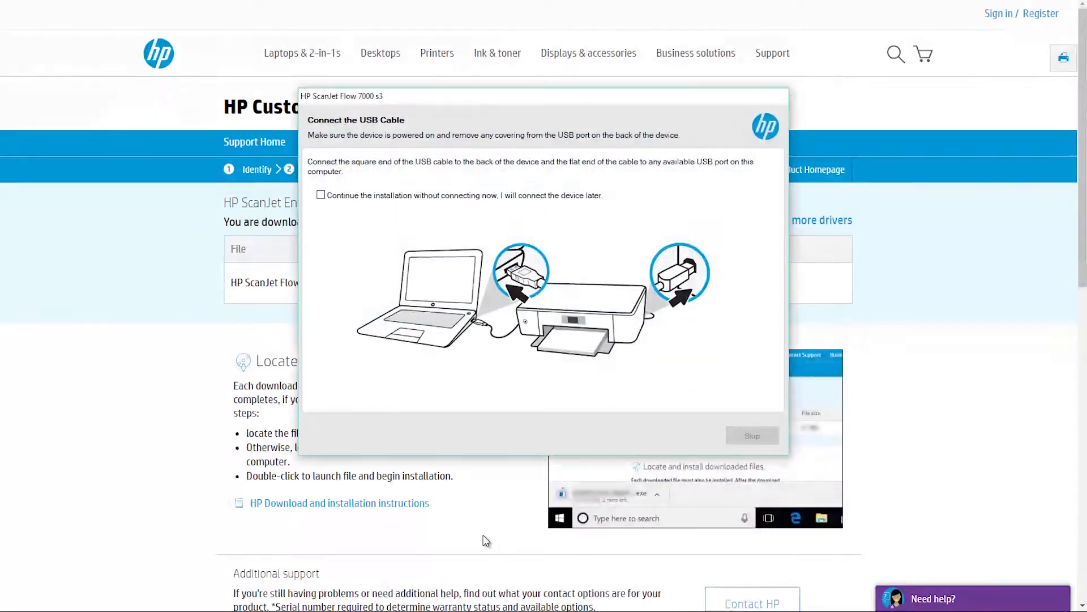
- Continue past the USB cable step, accept device settings, and finish the installation
left_click(751, 435)
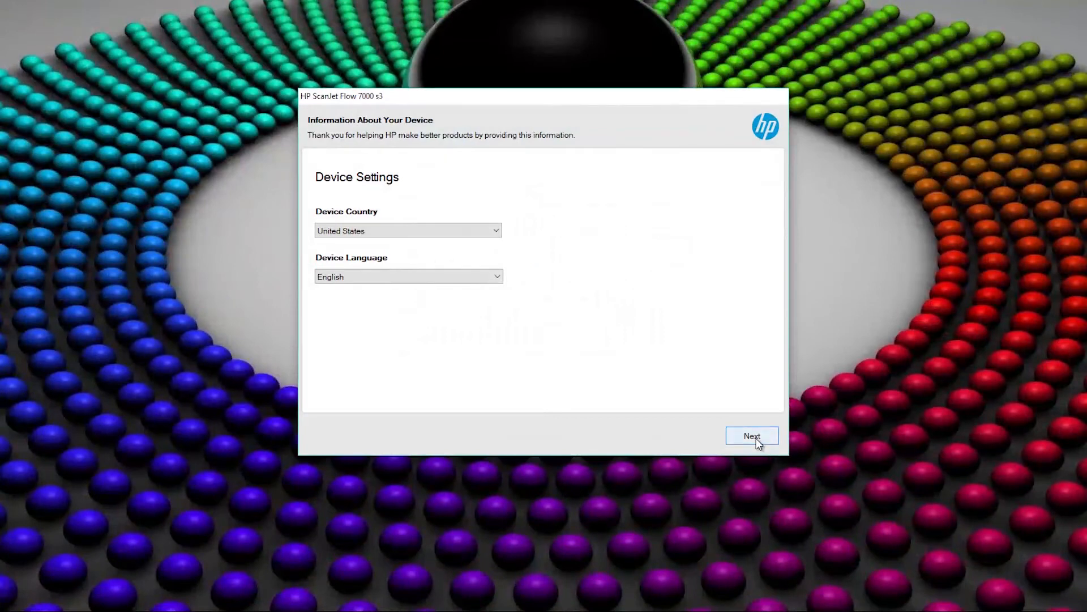
left_click(752, 436)
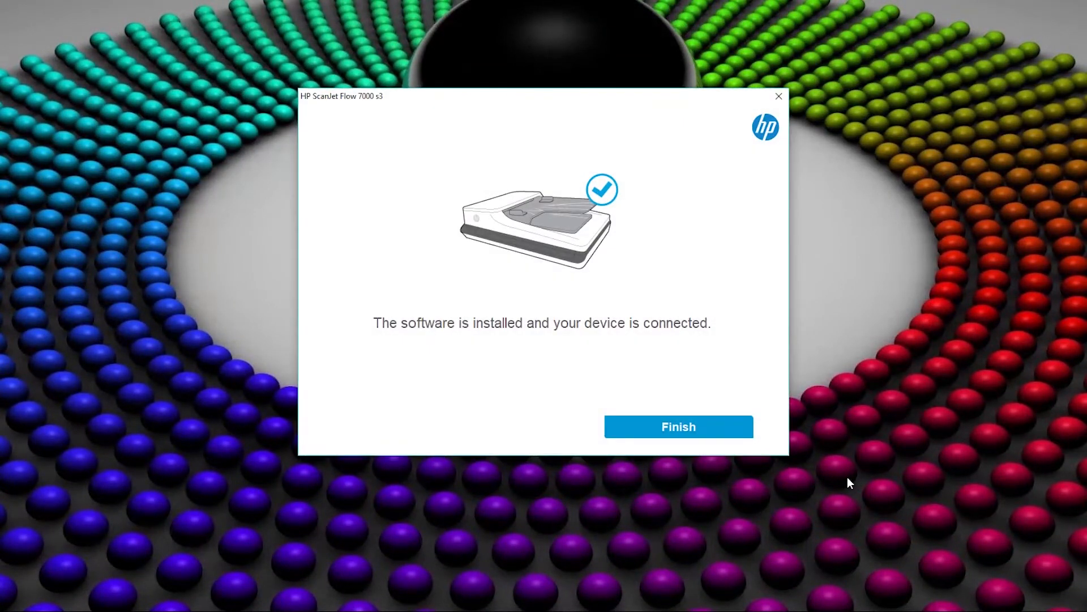
left_click(677, 427)
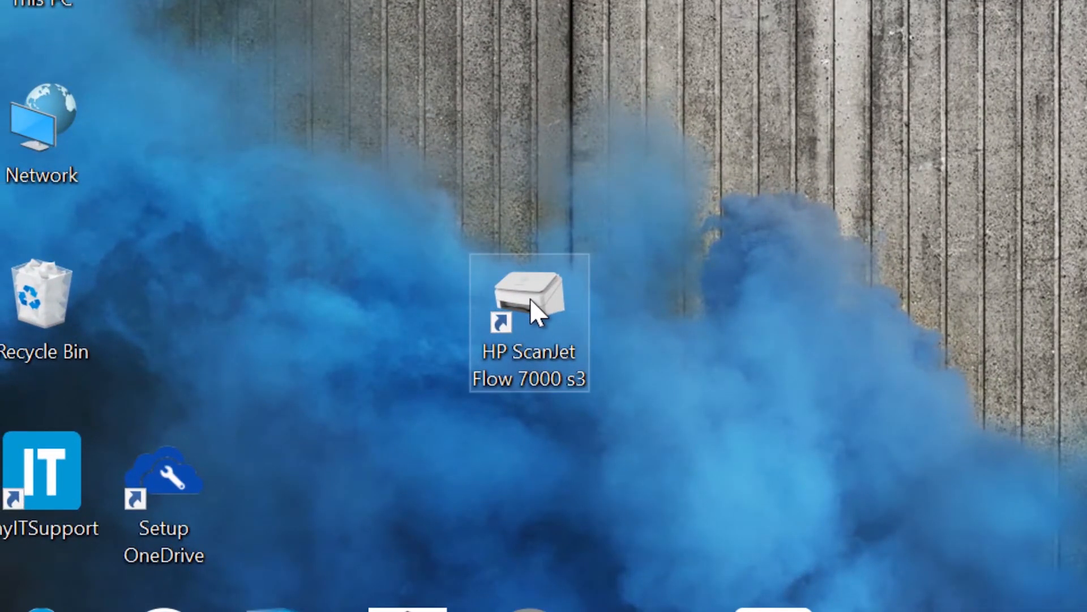
mouse_move(576, 319)
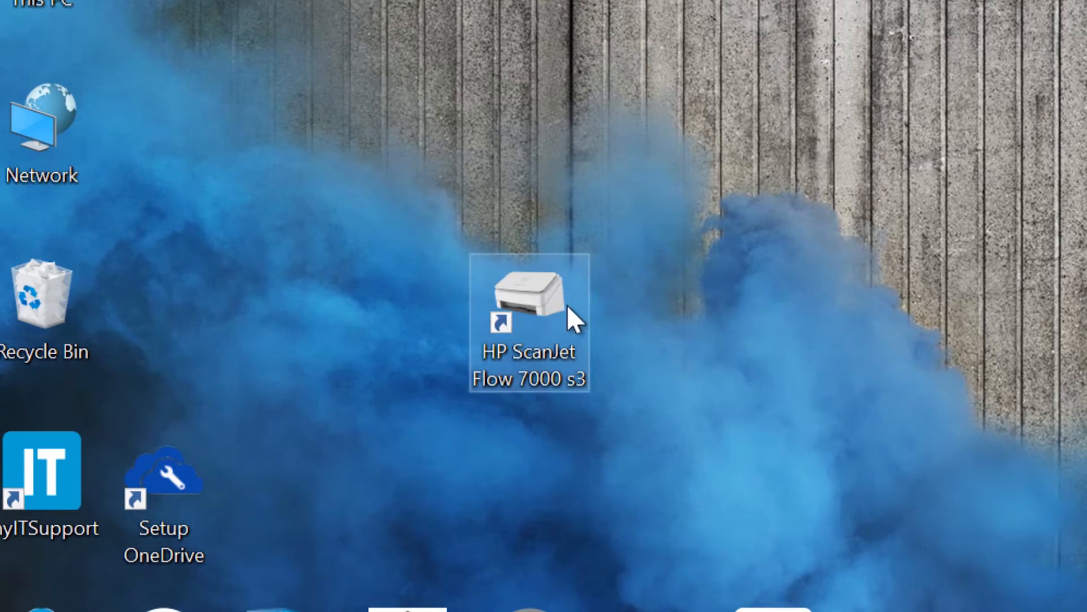
- Launch the scanner software and scan pages with the Fast B&W to Image PDF profile
double_click(529, 299)
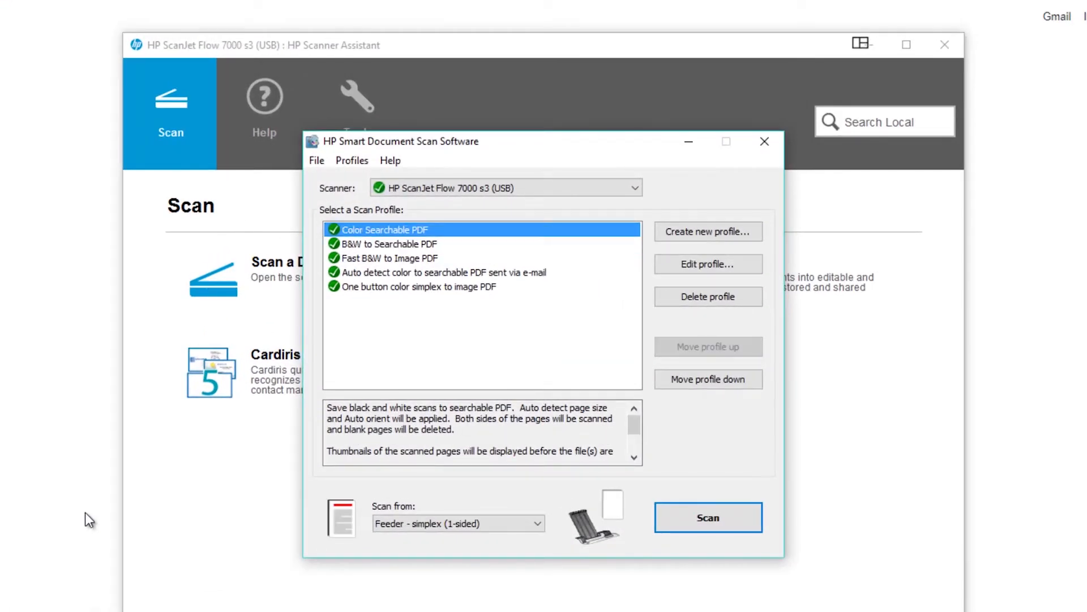
left_click(388, 258)
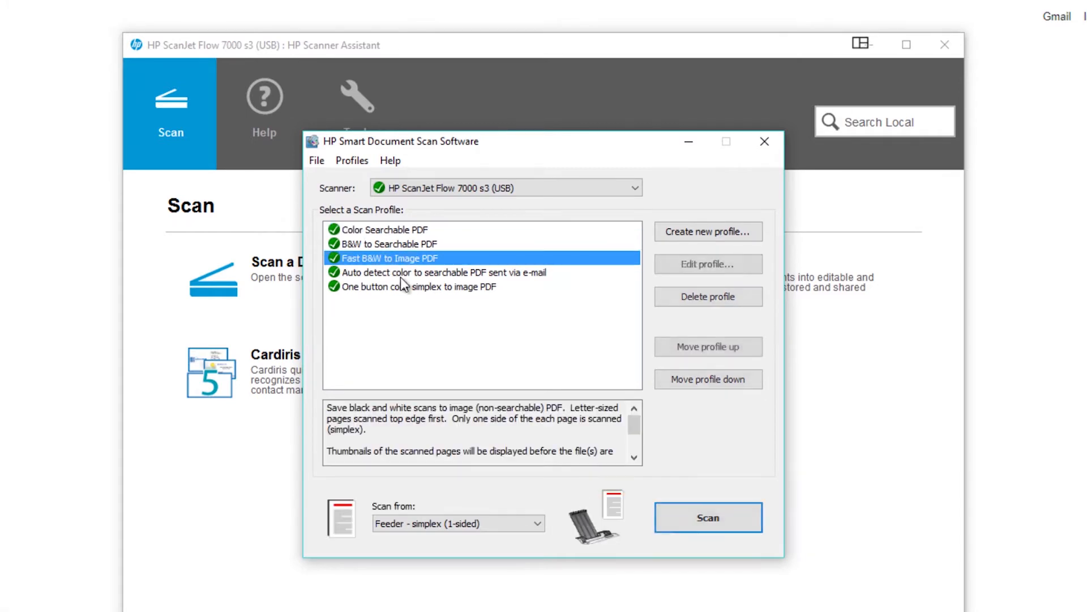
left_click(708, 517)
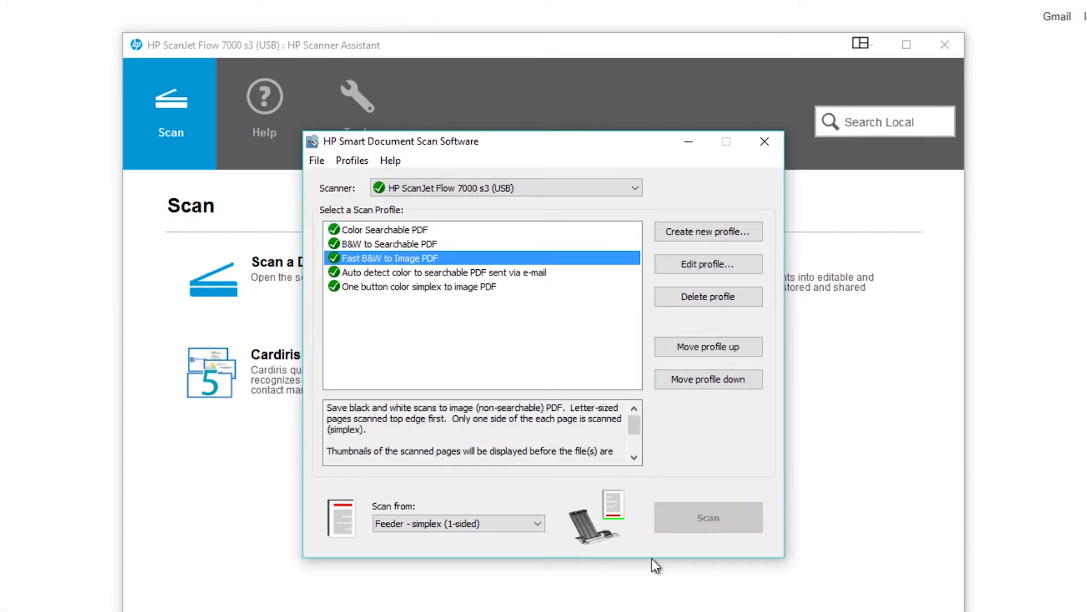
left_click(707, 517)
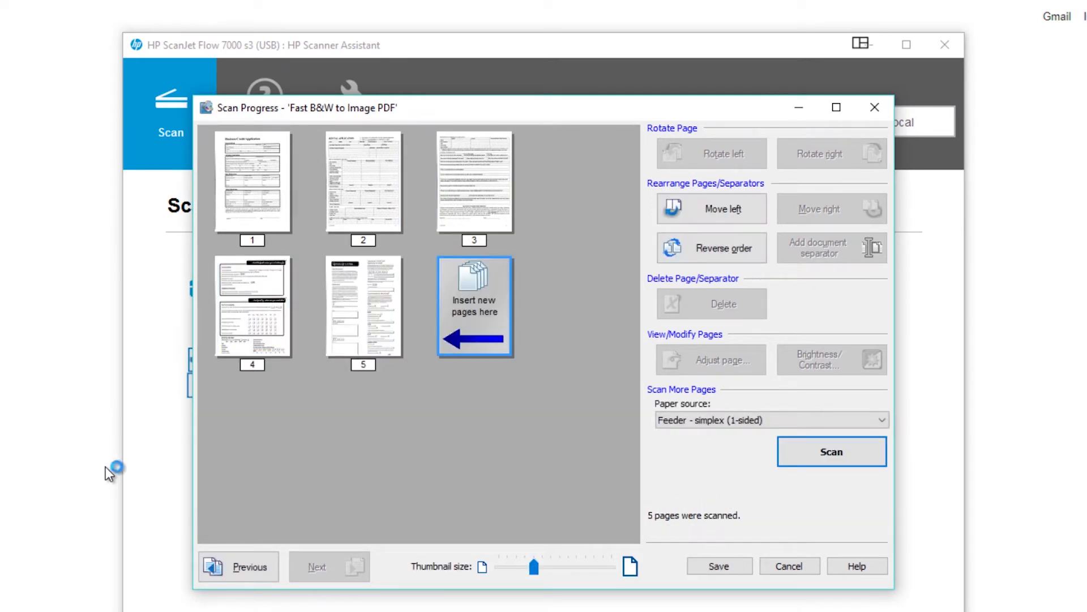
- Preview the five scanned pages, then close the preview with Done
left_click(253, 182)
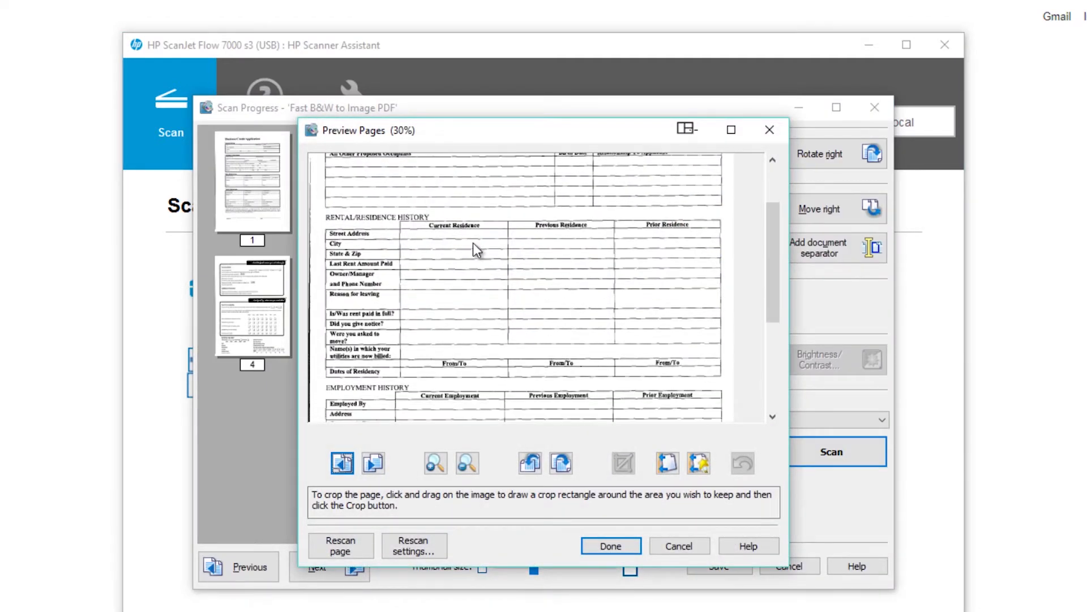
scroll("down", 3)
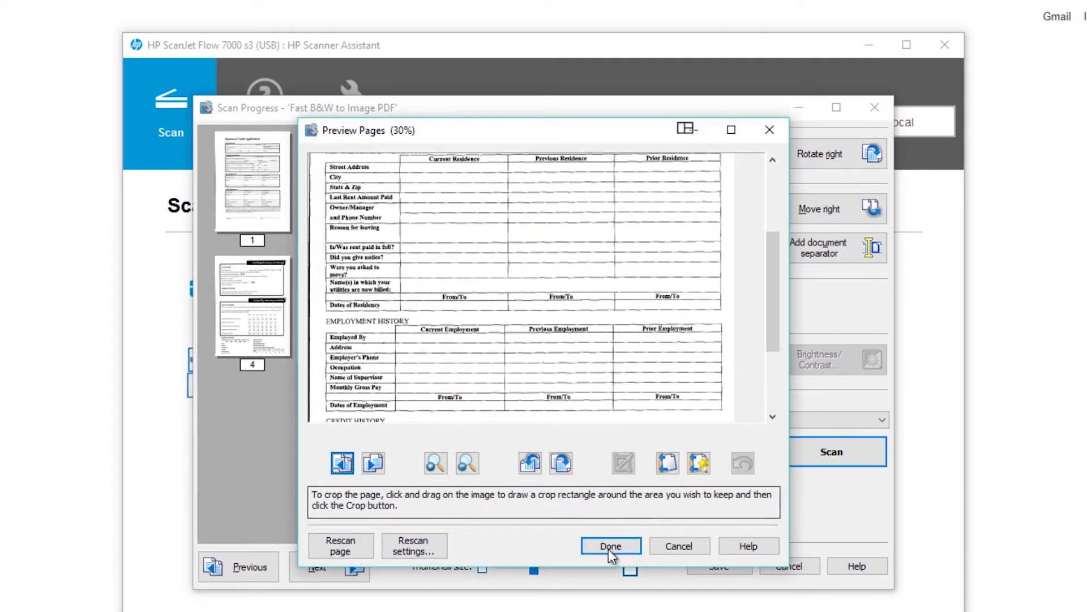
left_click(610, 546)
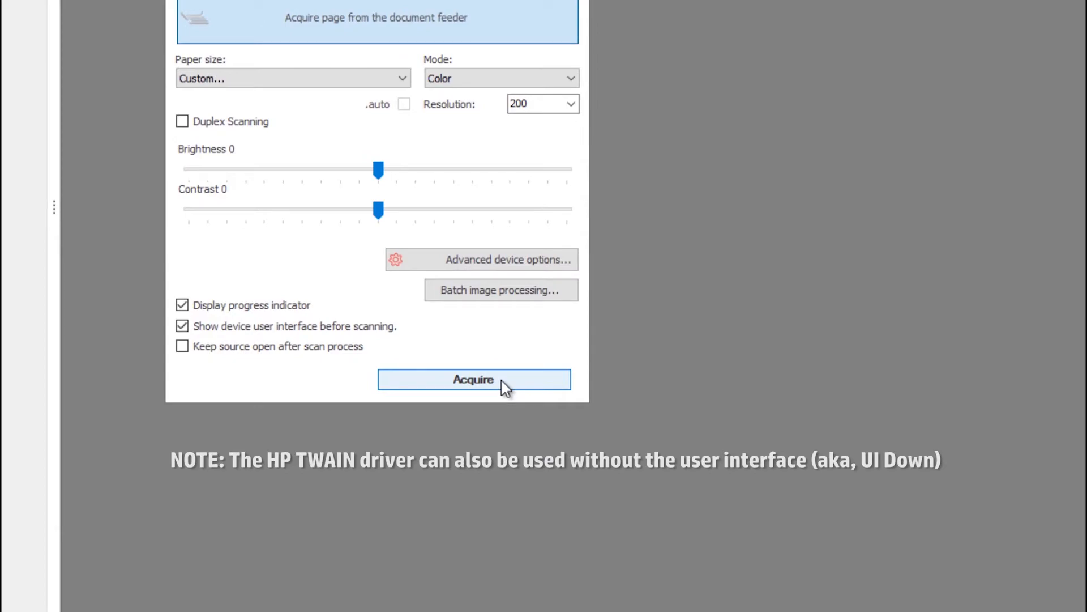
- Open the HP TWAIN interface via Acquire and select the Color Document shortcut
left_click(473, 380)
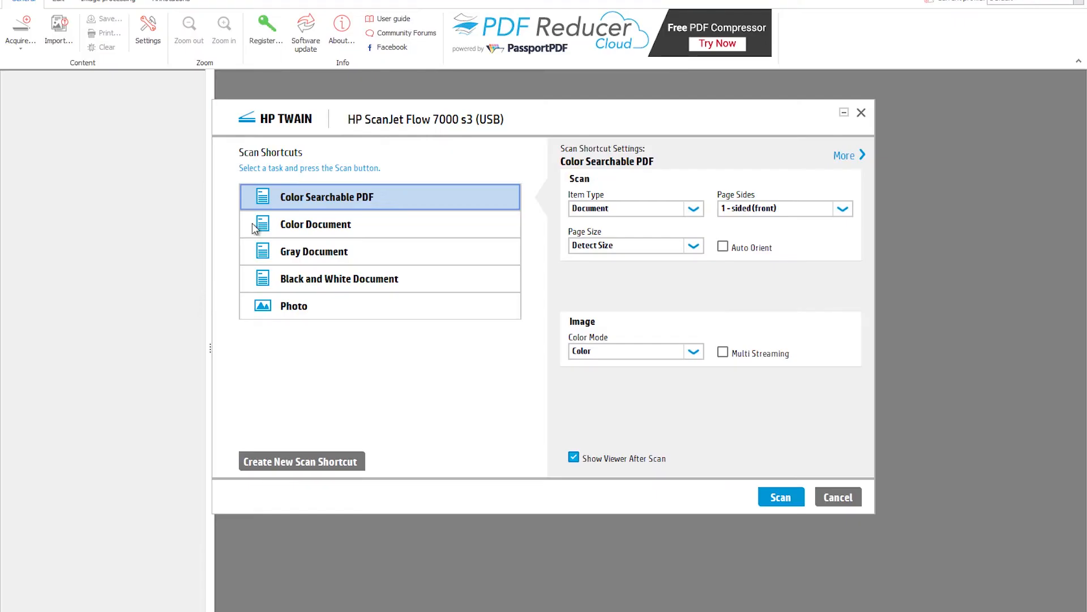
mouse_move(315, 224)
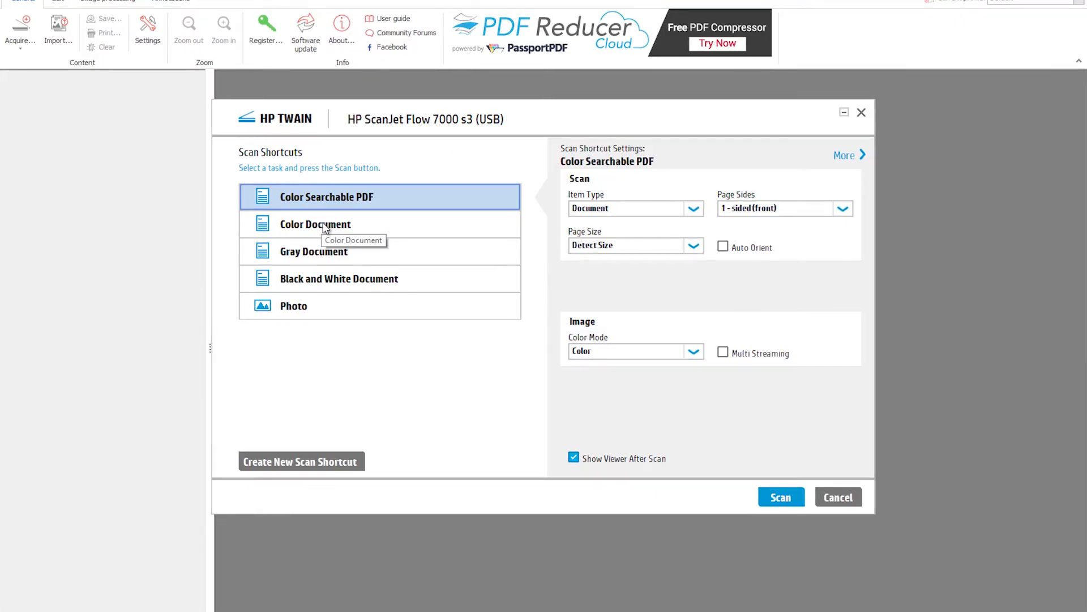
left_click(315, 224)
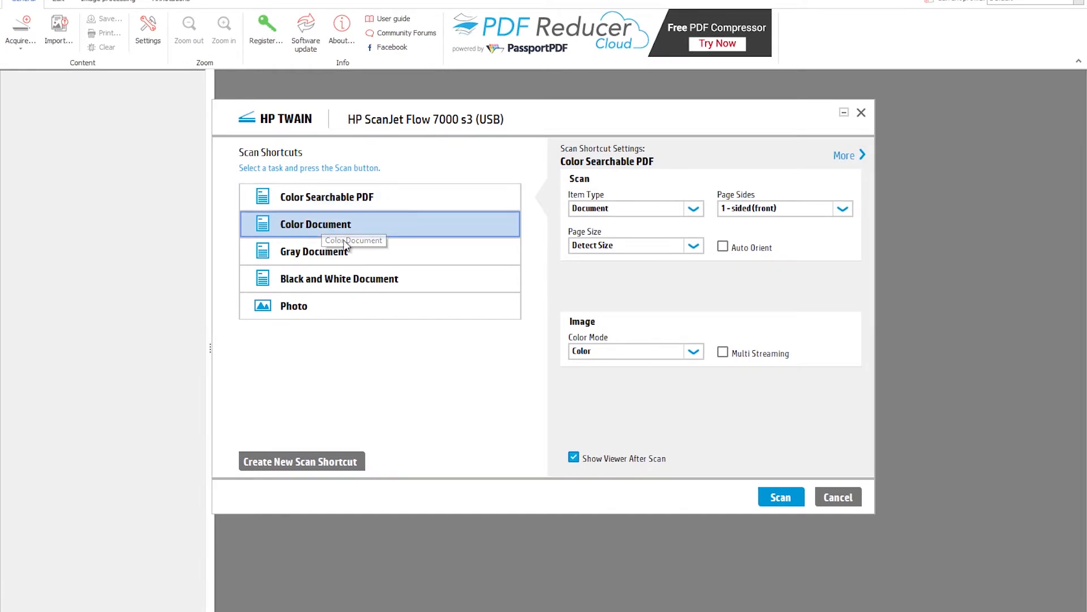
left_click(780, 497)
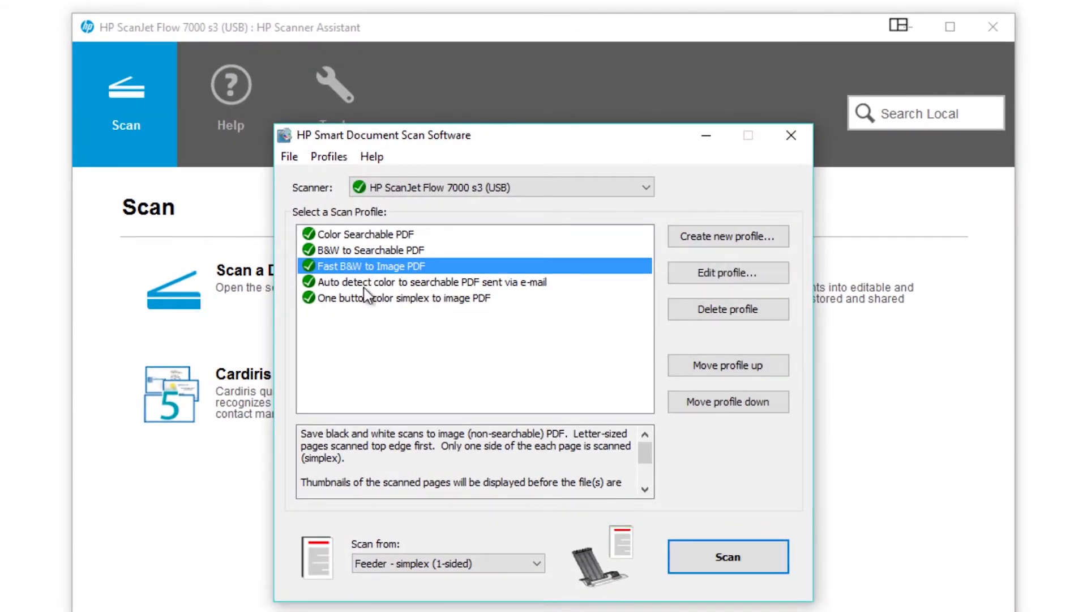
left_click(401, 297)
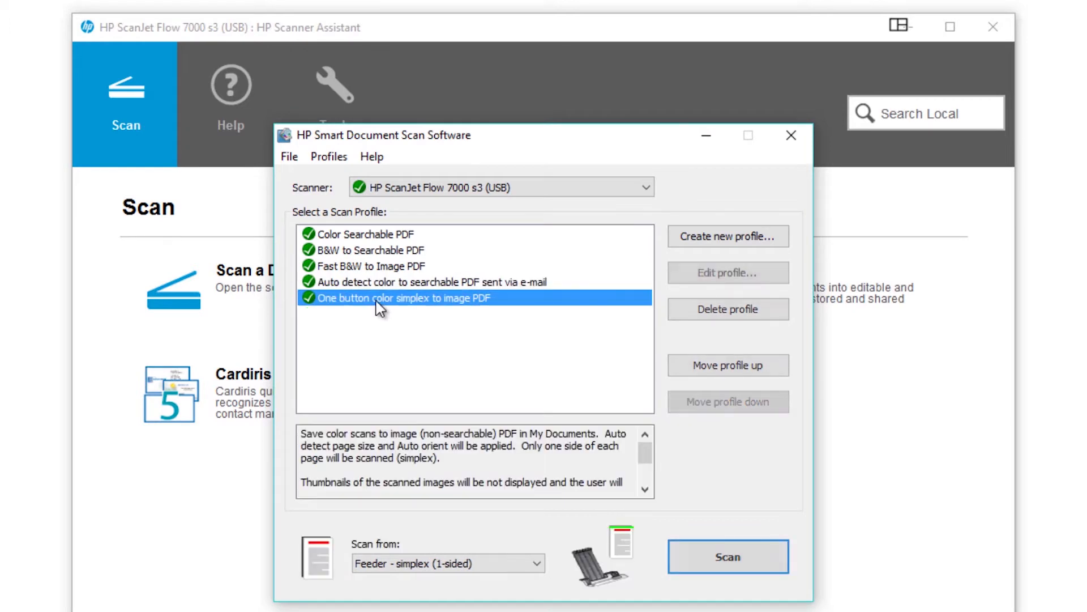
left_click(374, 234)
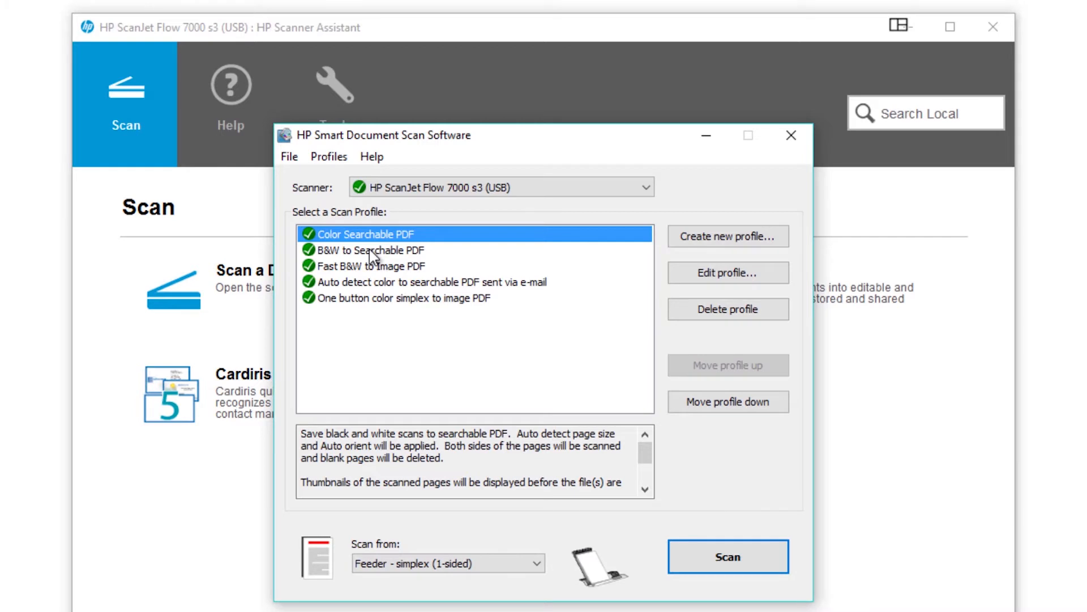
left_click(371, 251)
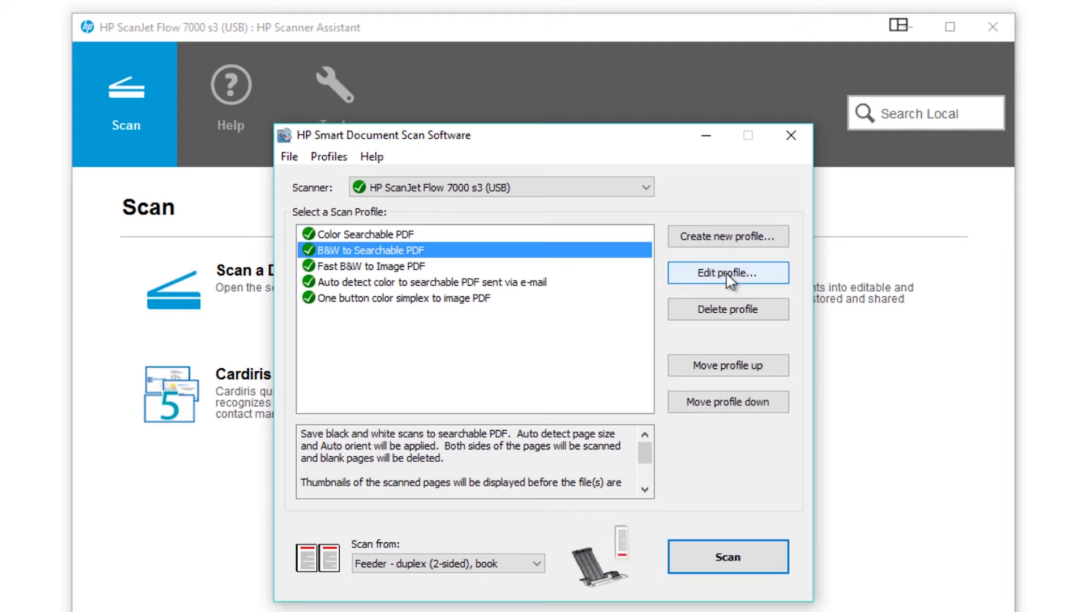
- Set the B&W to Searchable PDF profile's resolution to 200 ppi and save
left_click(727, 272)
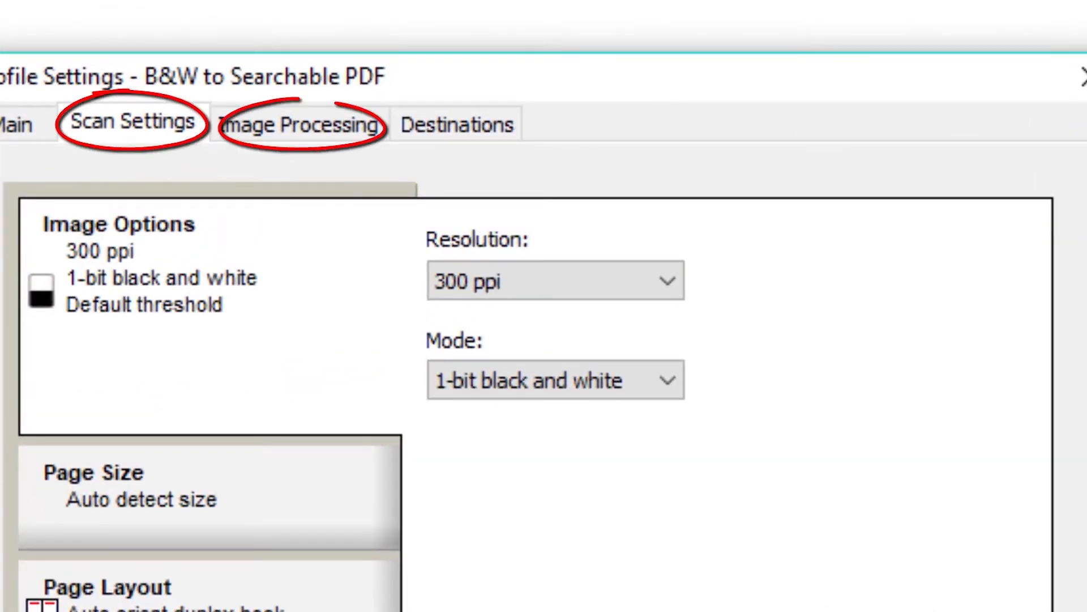
left_click(555, 280)
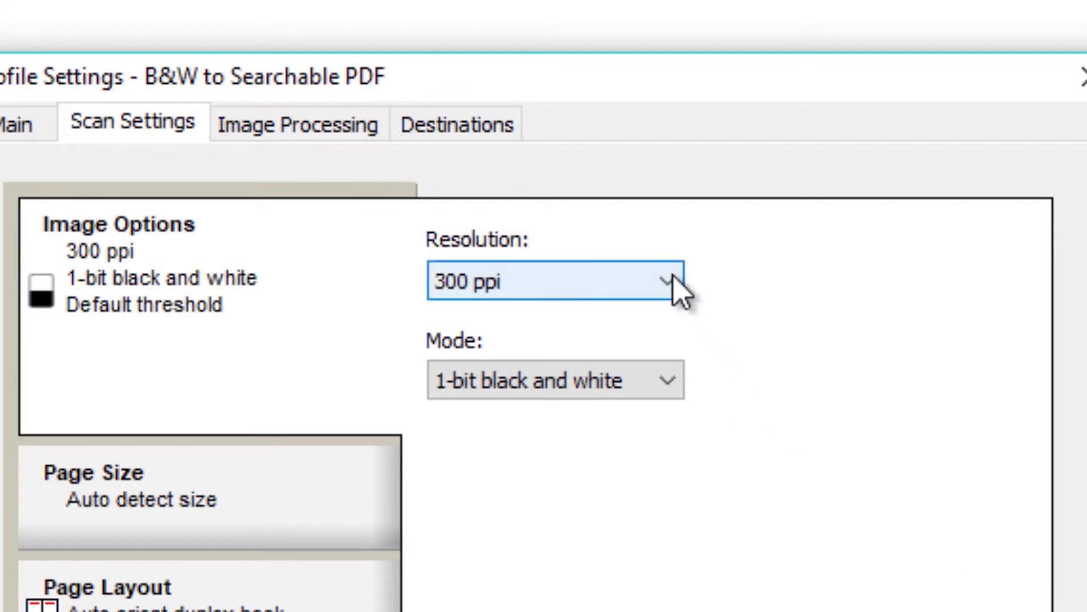
left_click(553, 280)
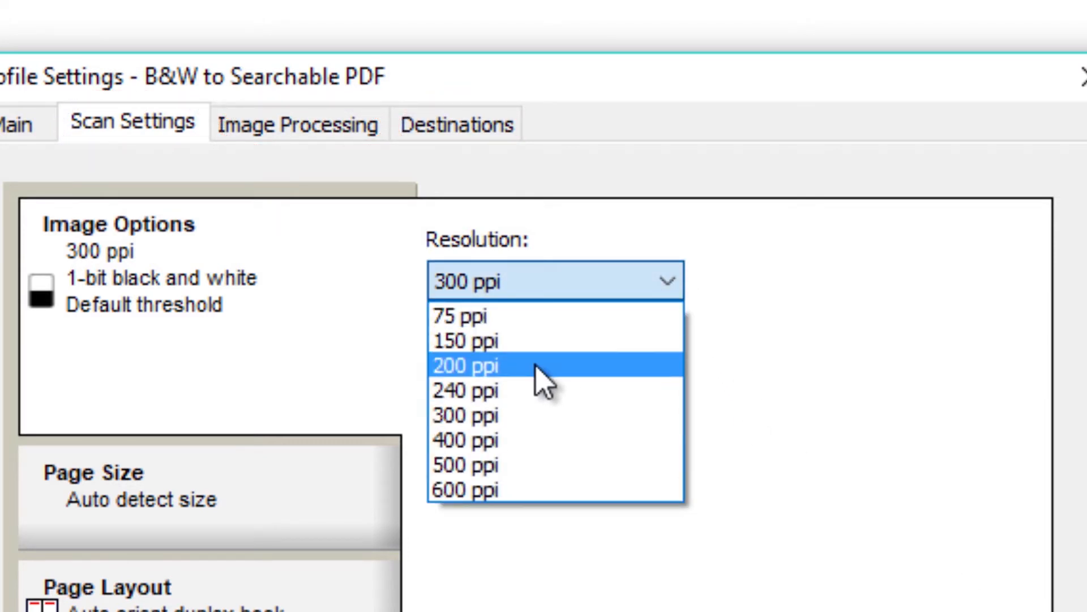
left_click(466, 365)
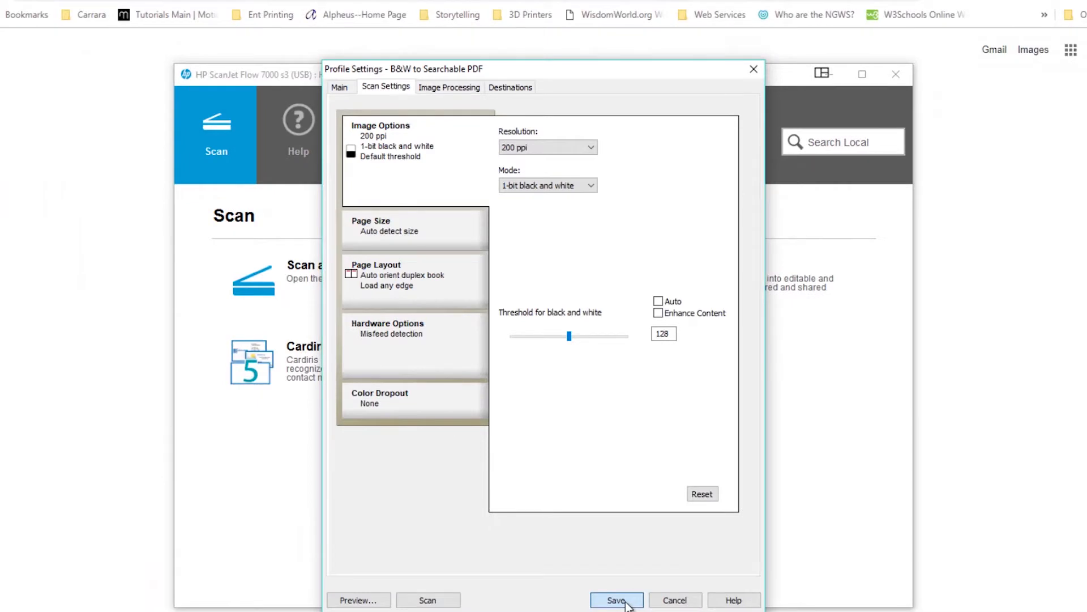
left_click(616, 600)
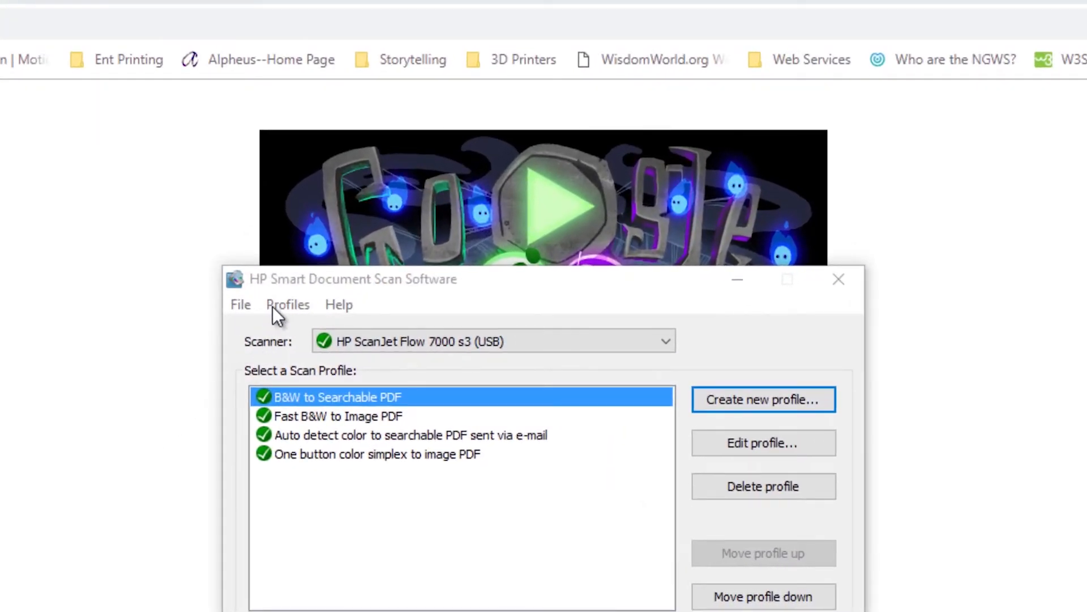
- Create profile 'Color Searchable PDF' copying settings from B&W to Searchable PDF
left_click(287, 303)
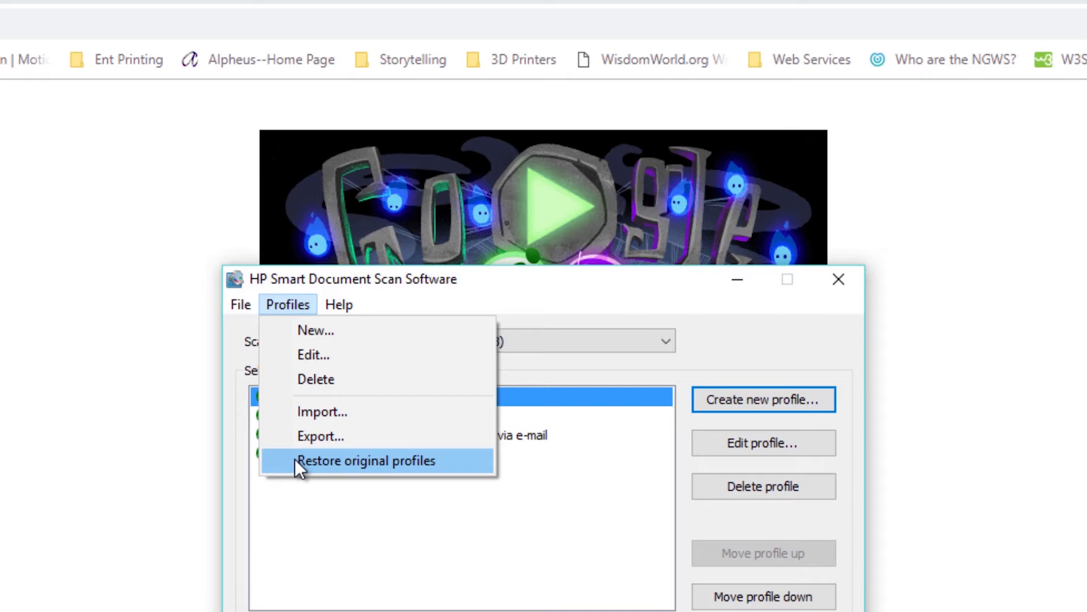
mouse_move(276, 313)
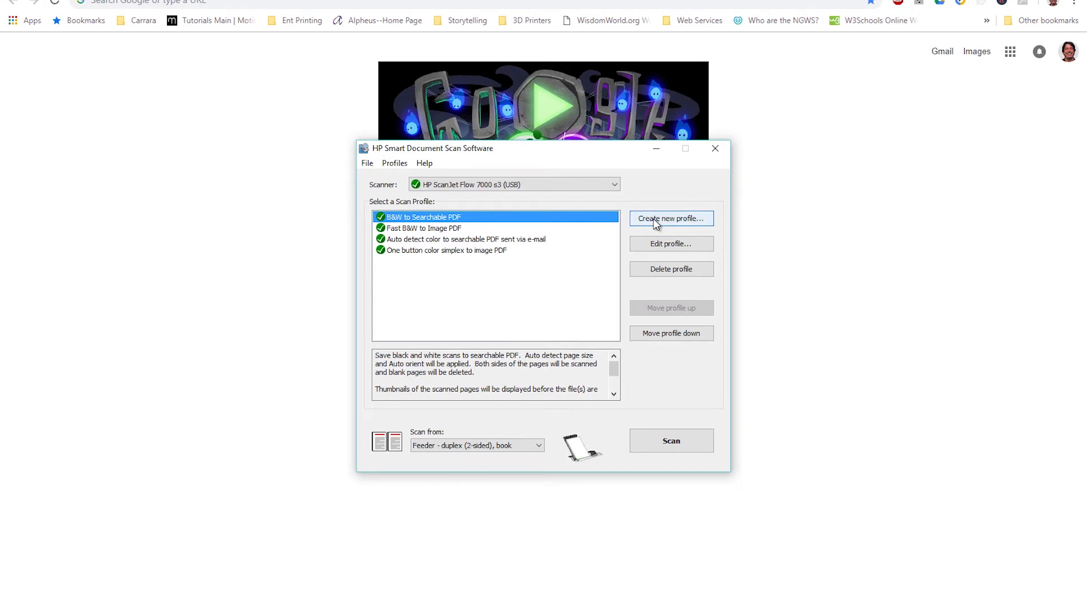
left_click(670, 217)
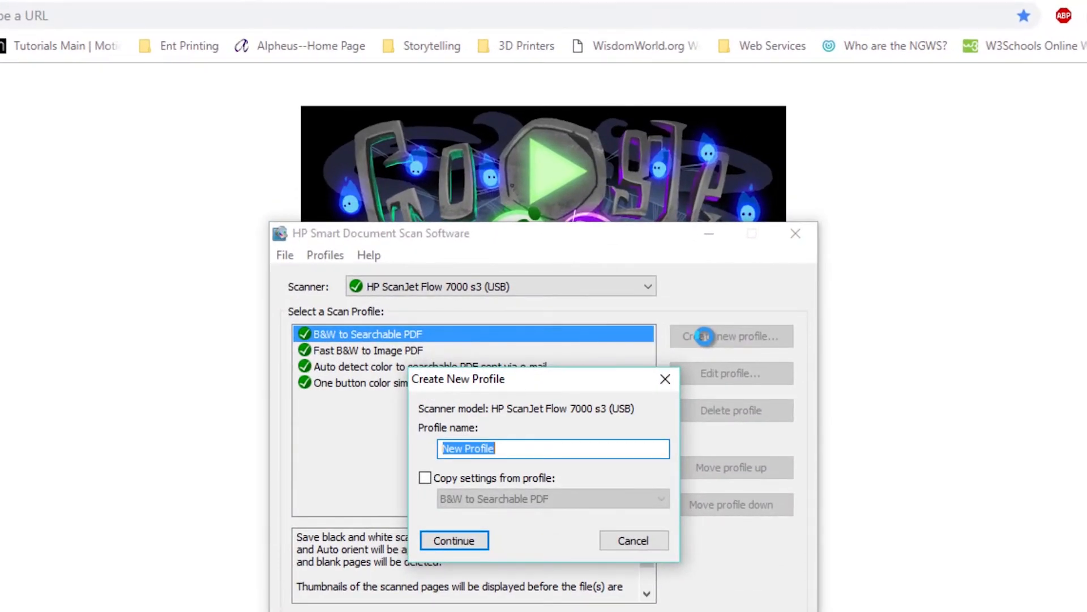
type("Color Searchable PDF")
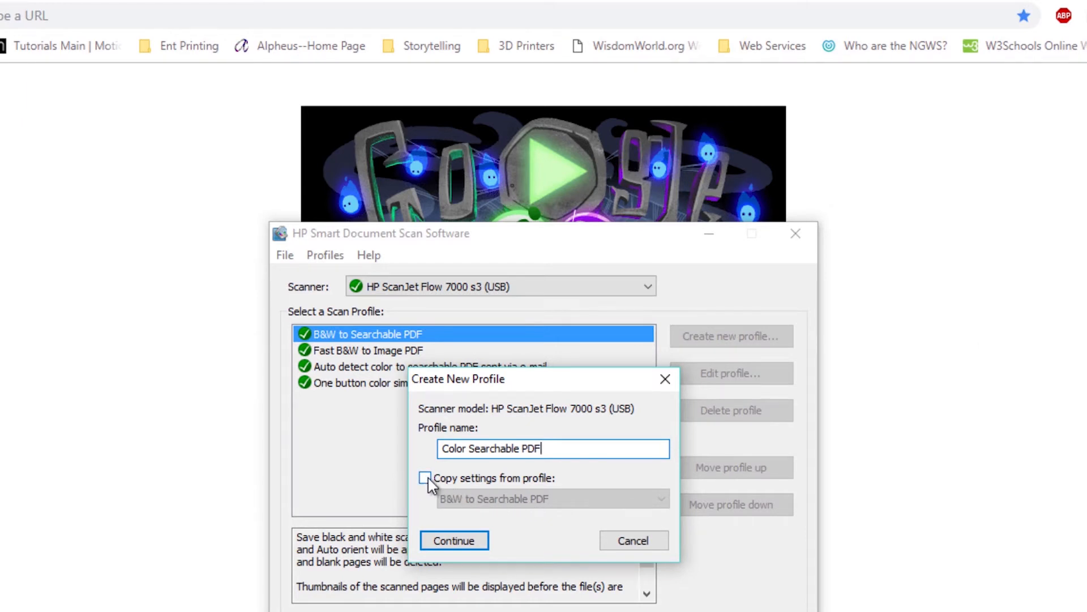
left_click(426, 479)
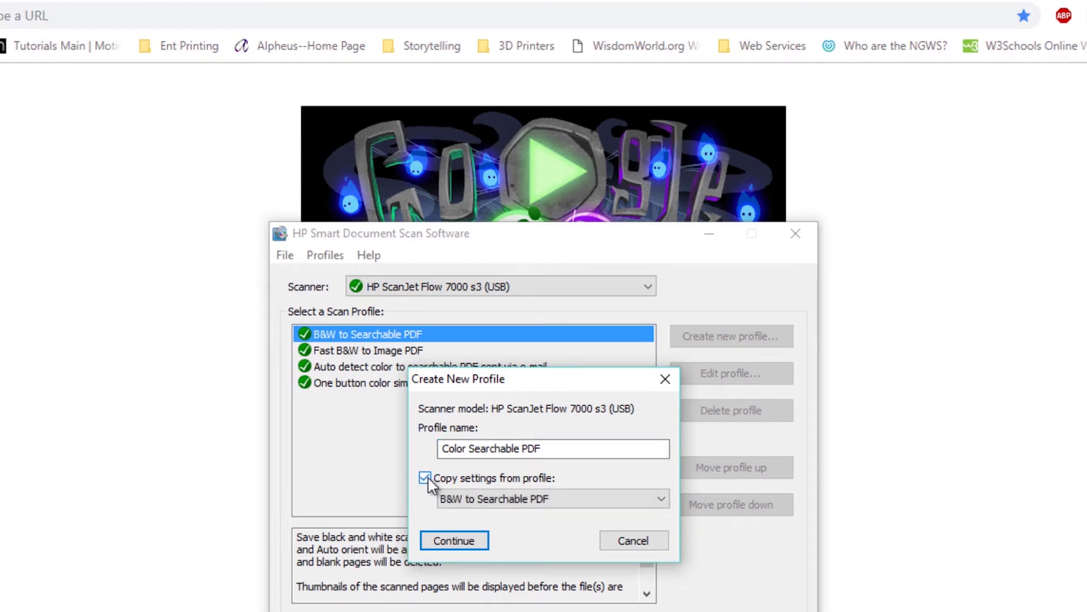
left_click(660, 498)
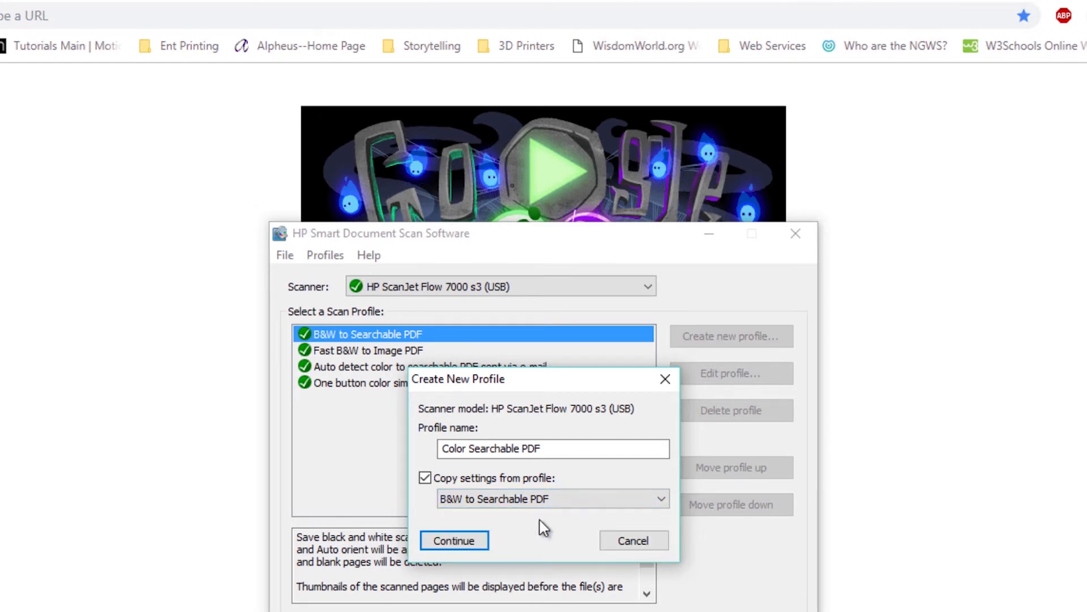
left_click(454, 540)
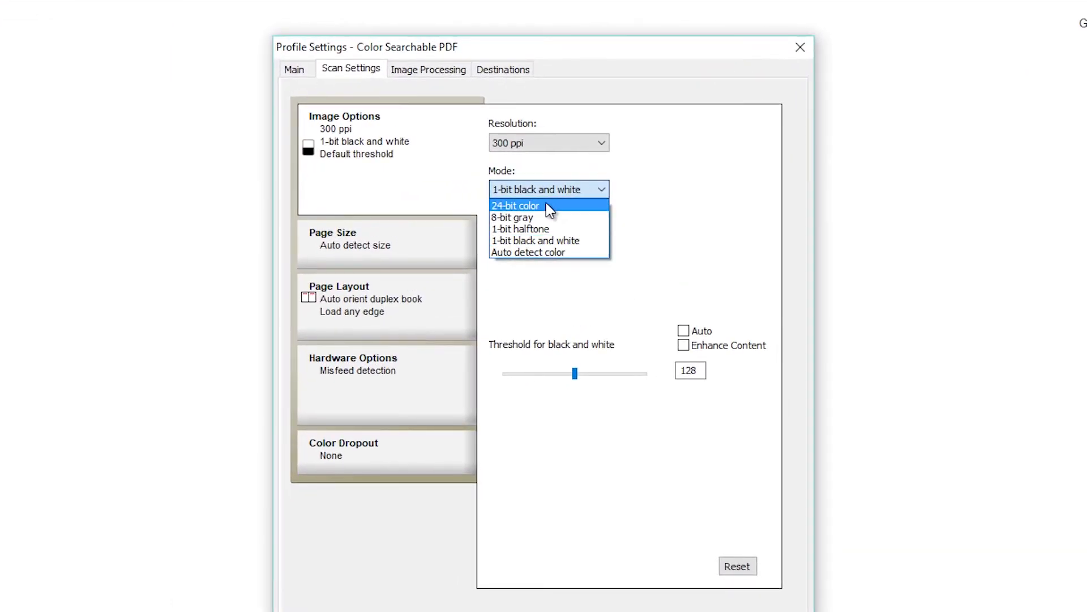
- Set Color Searchable PDF to 24-bit color and simplex, reviewing hardware and dropout options
left_click(515, 206)
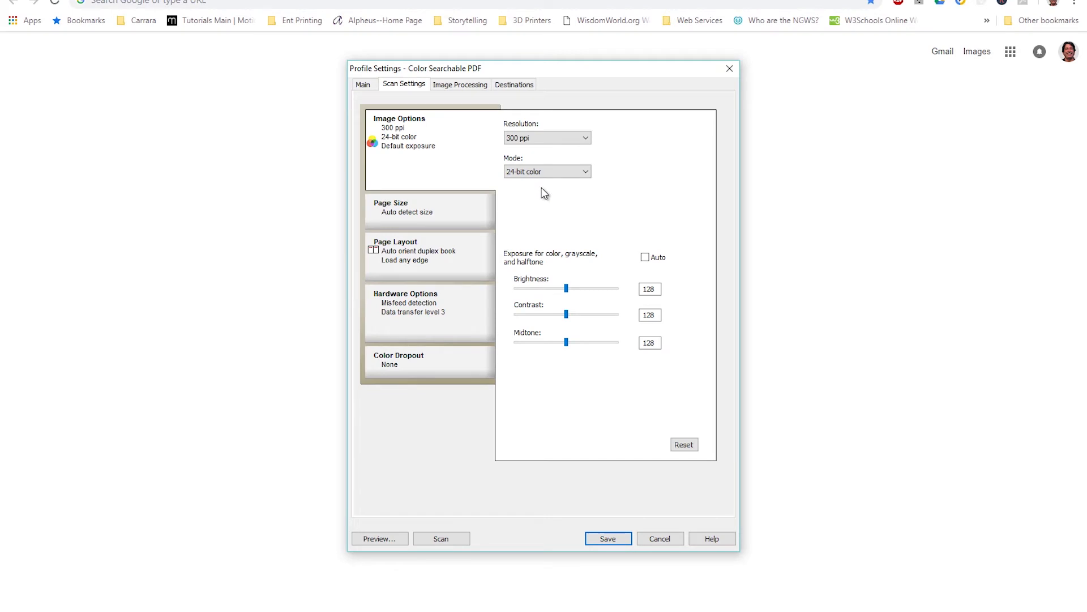
left_click(406, 251)
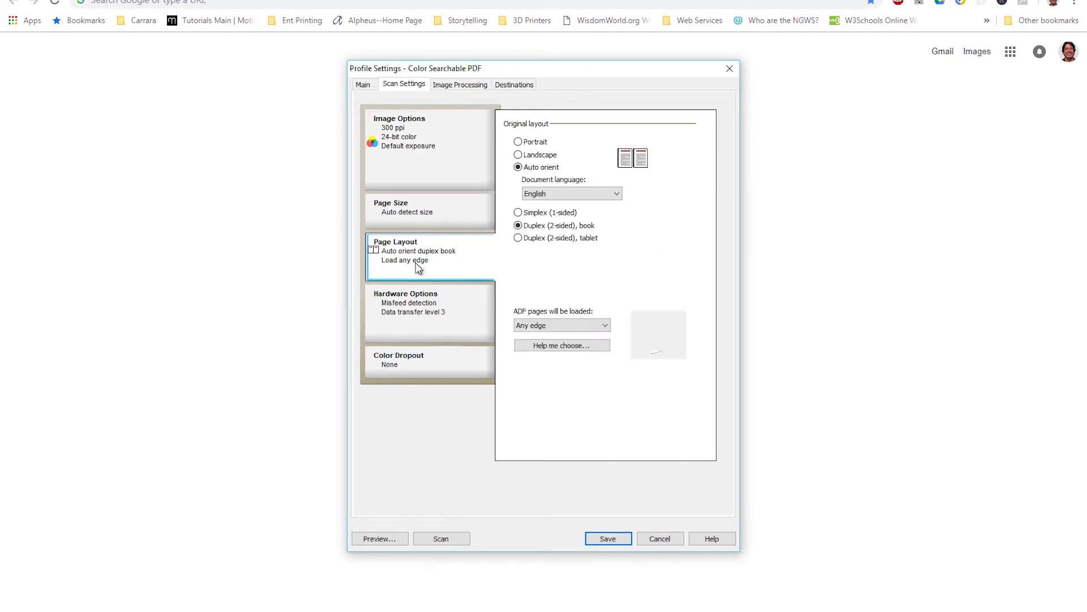
left_click(406, 293)
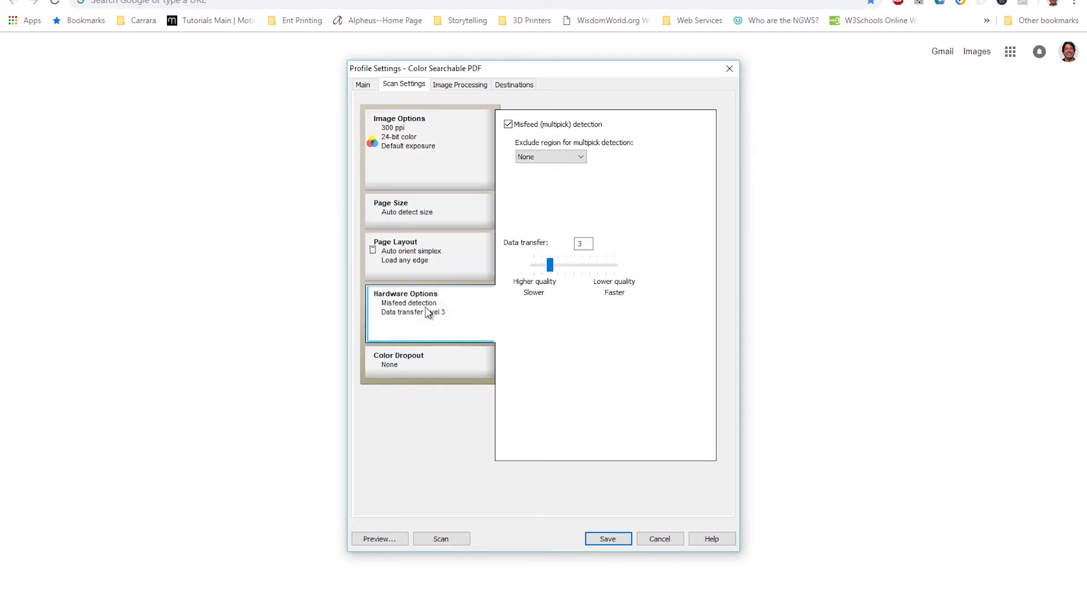
left_click(399, 359)
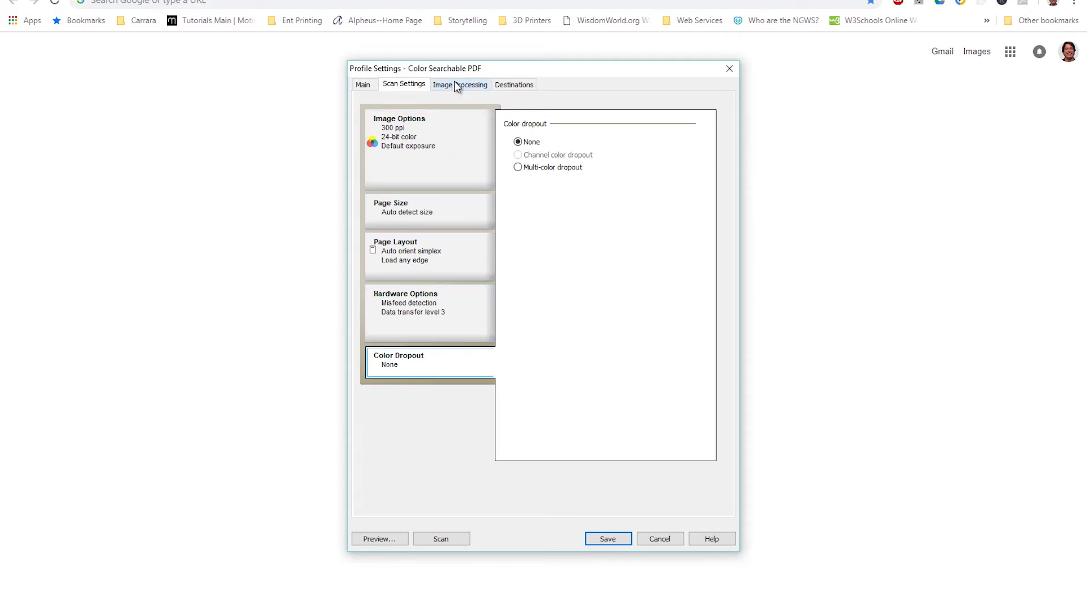
left_click(460, 84)
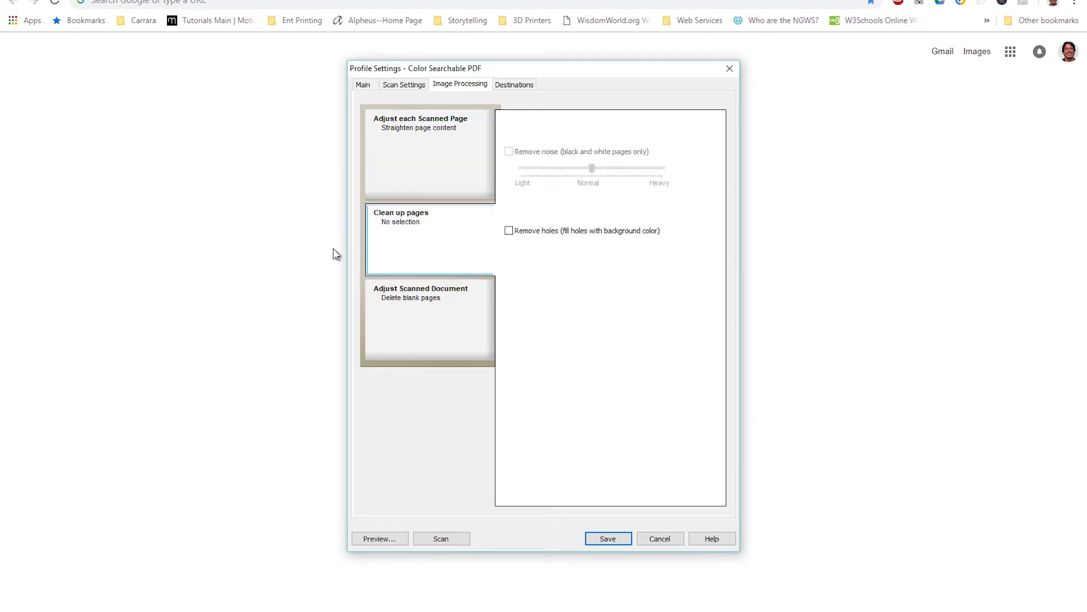
- Review the Color Searchable PDF destinations, cancel adding one, and save the profile
left_click(514, 84)
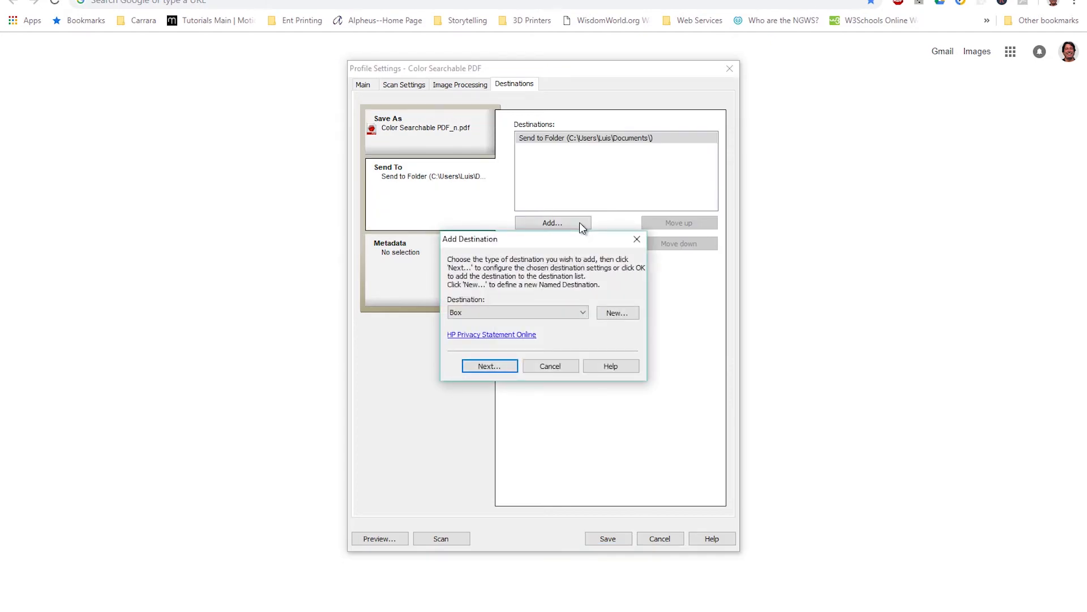
left_click(581, 312)
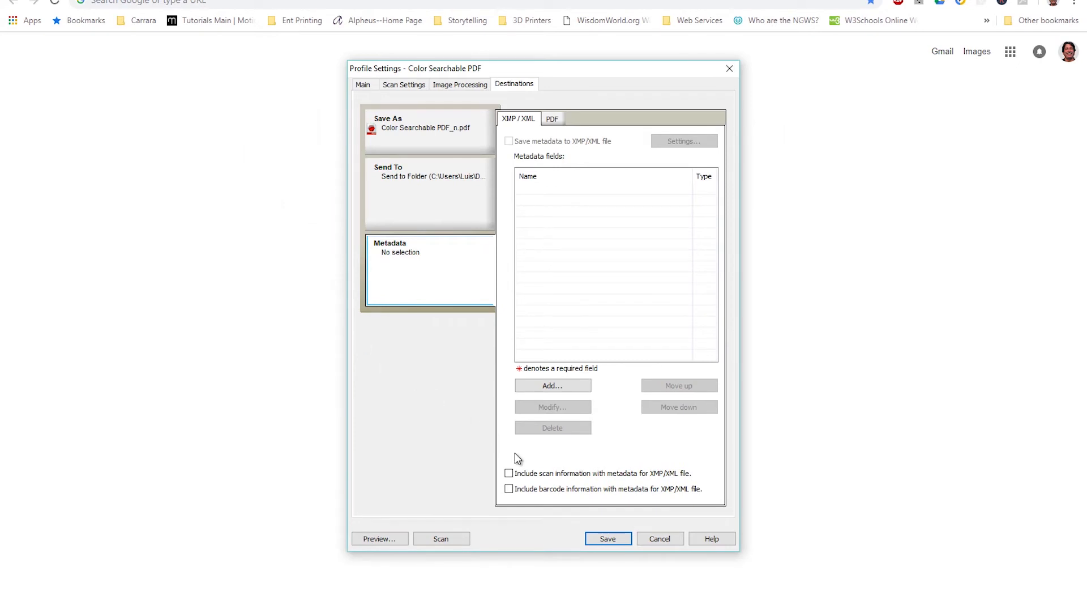
left_click(607, 539)
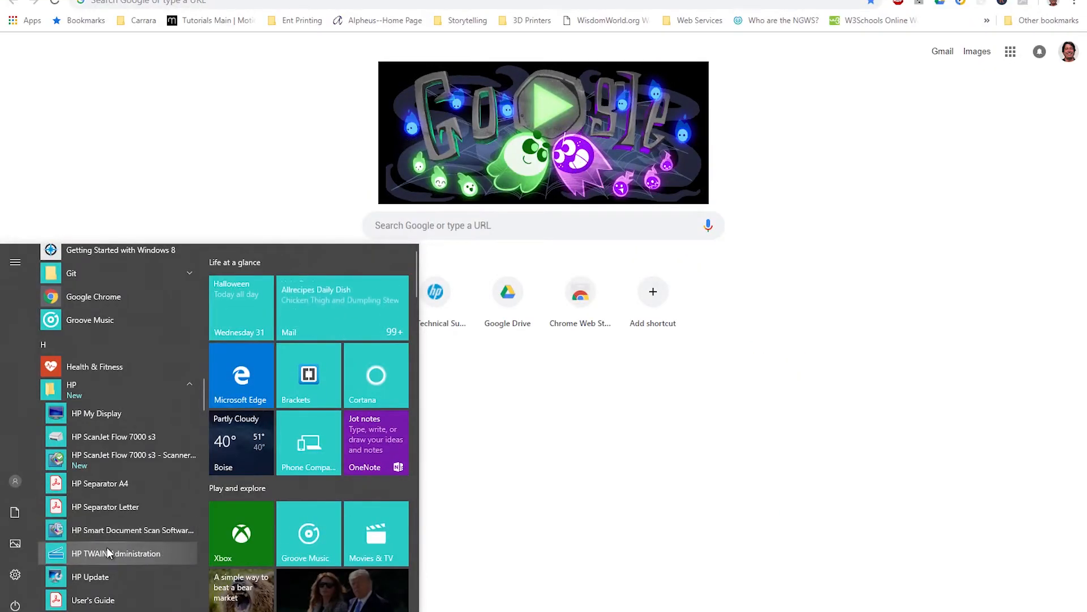
- Launch HP TWAIN Administration for the ScanJet source and view Black and White Document settings
left_click(115, 552)
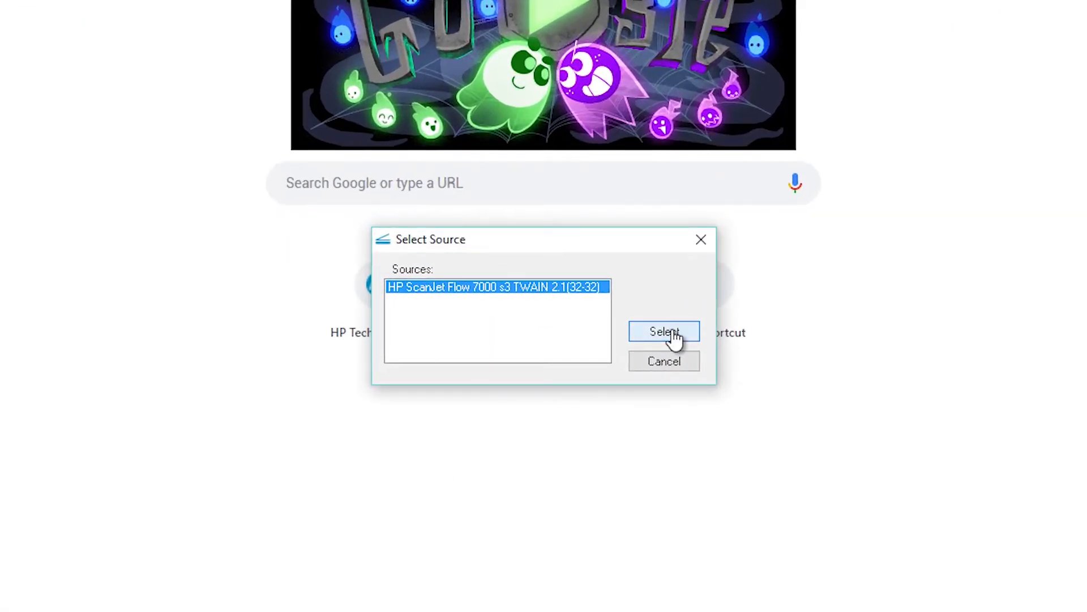
left_click(664, 331)
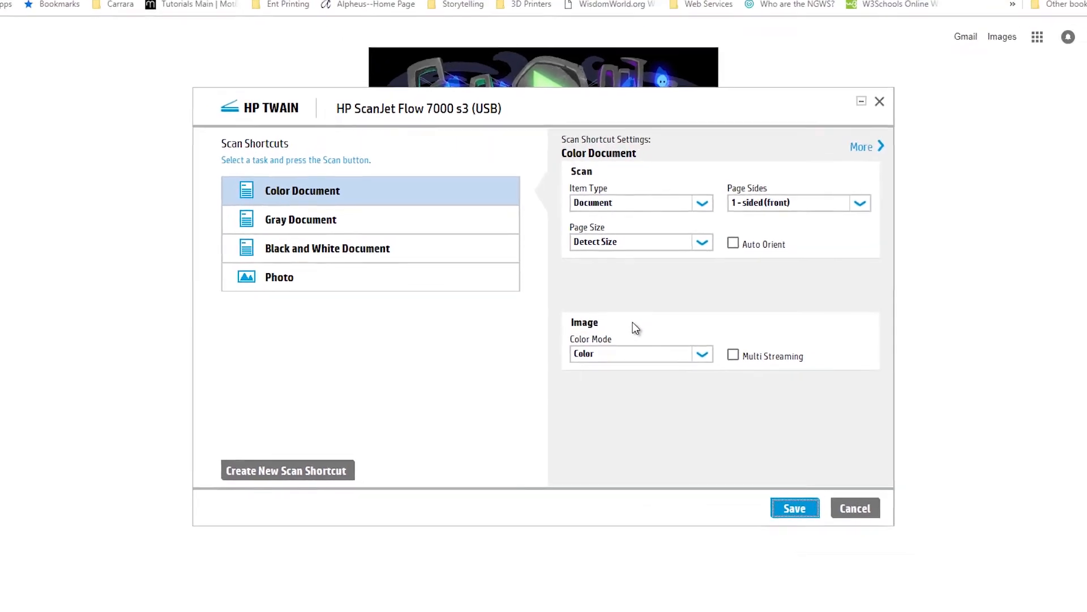
left_click(327, 247)
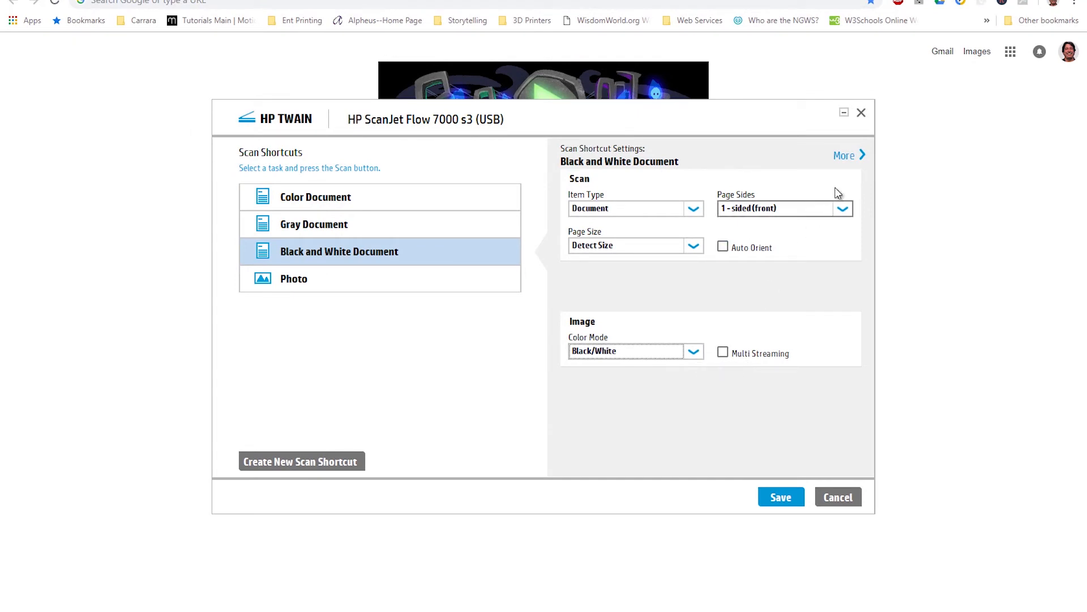
left_click(844, 155)
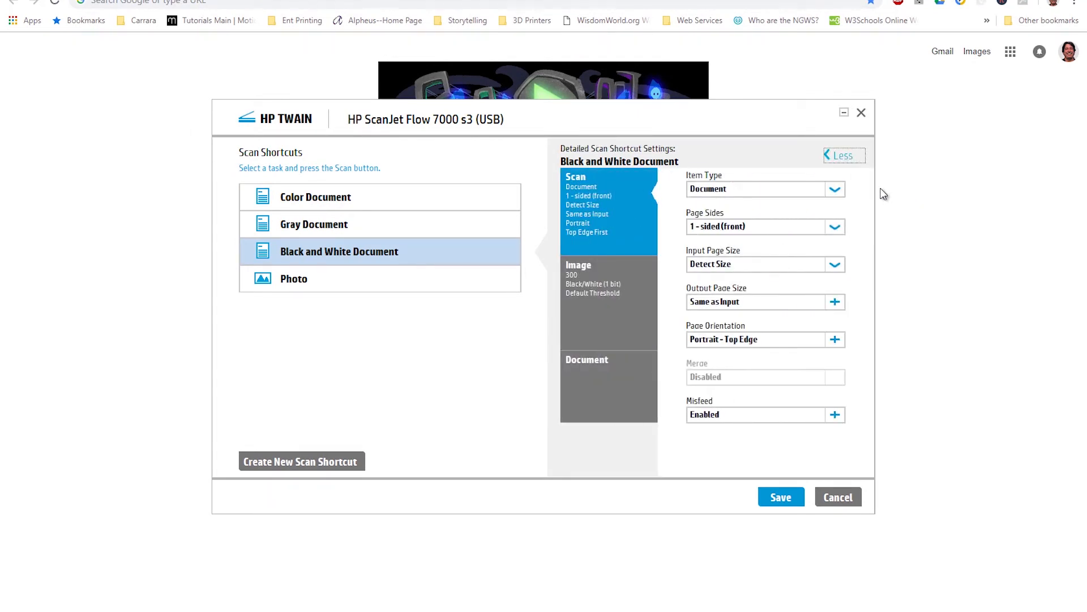
mouse_move(605, 302)
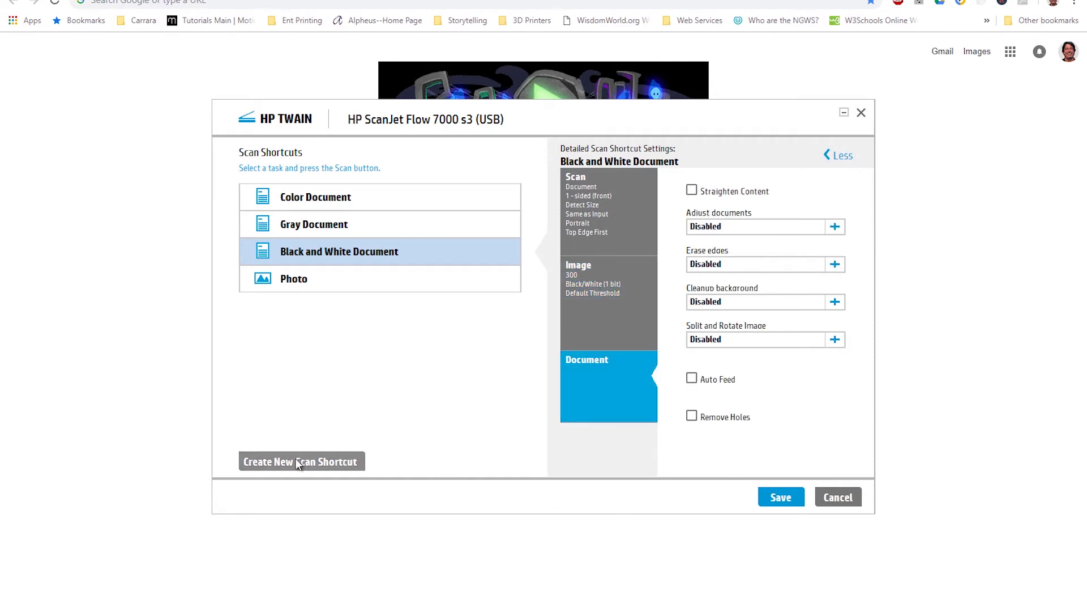
- Create a 'Color Searchable PDF' scan shortcut based on Black and White Document
left_click(300, 461)
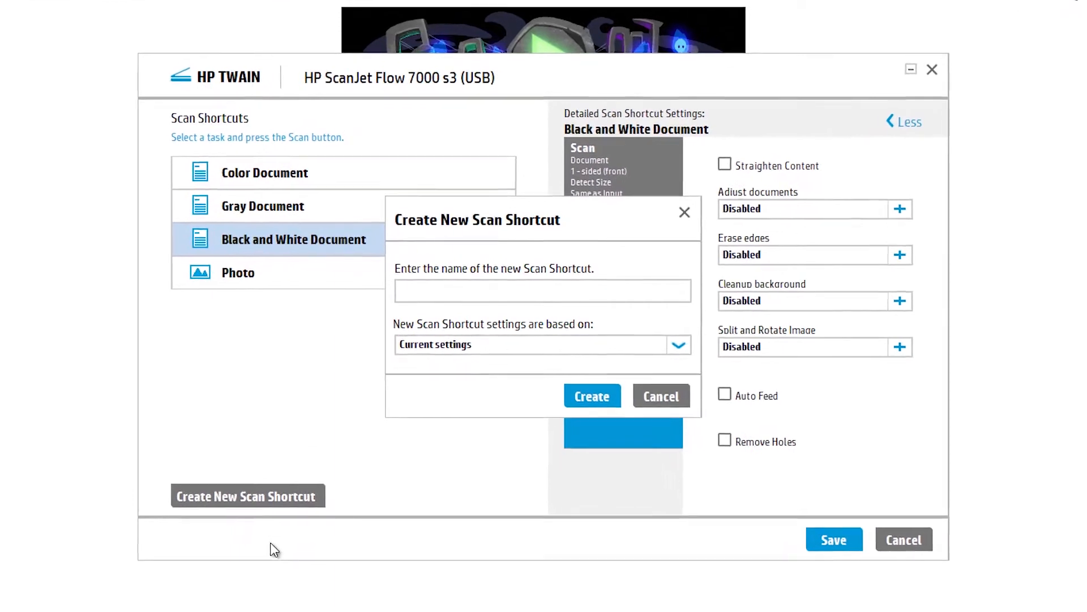
type("Color Searchable PDF")
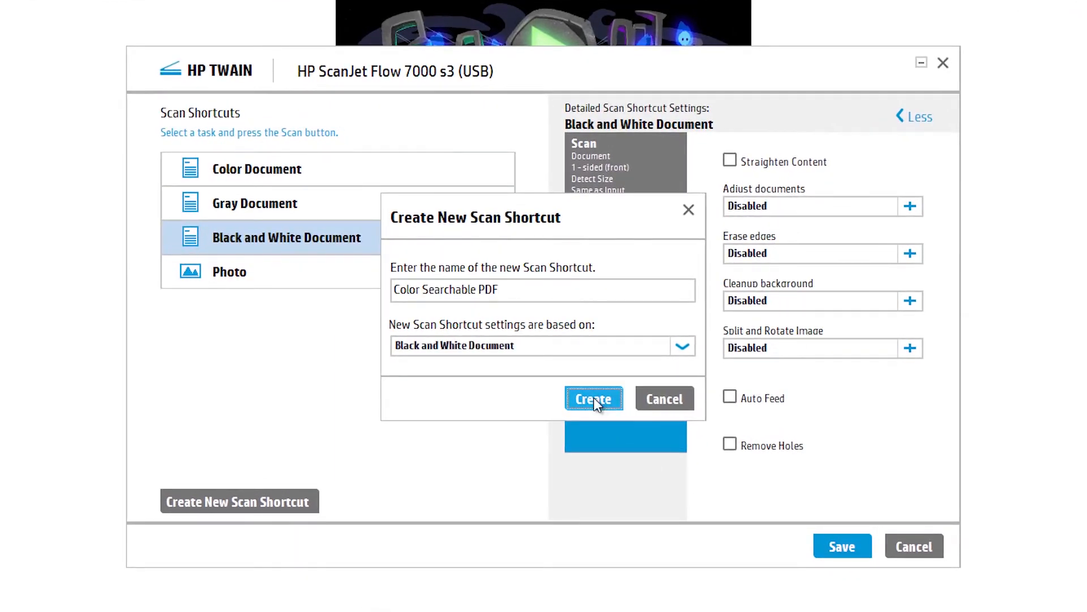
left_click(594, 399)
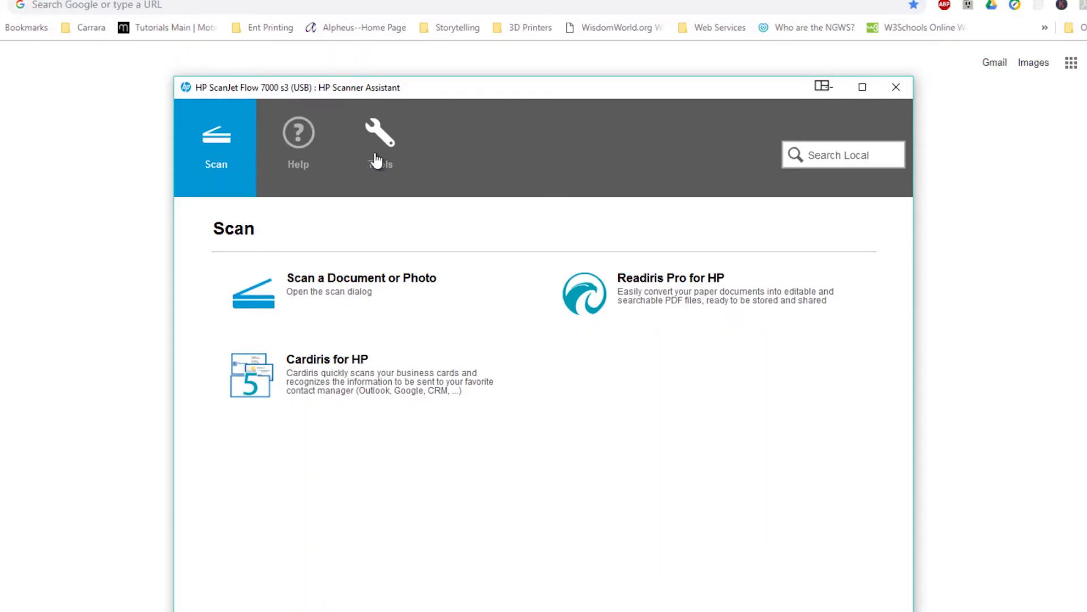
- Launch HP Scanner Tools Utility, check maintenance (5074 pages scanned), then view the four LCD profiles
left_click(379, 139)
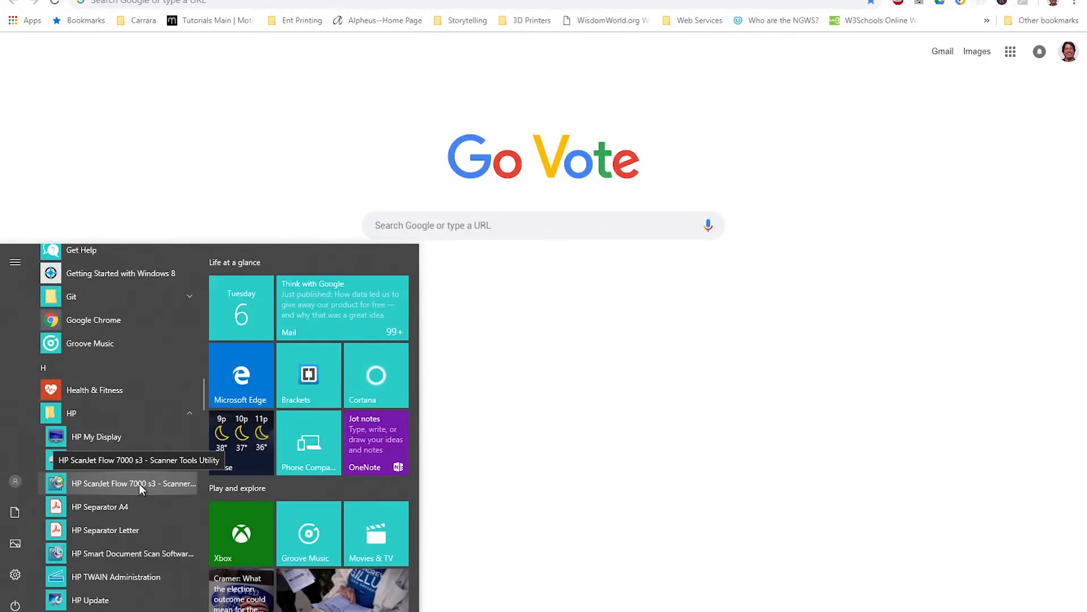
left_click(133, 484)
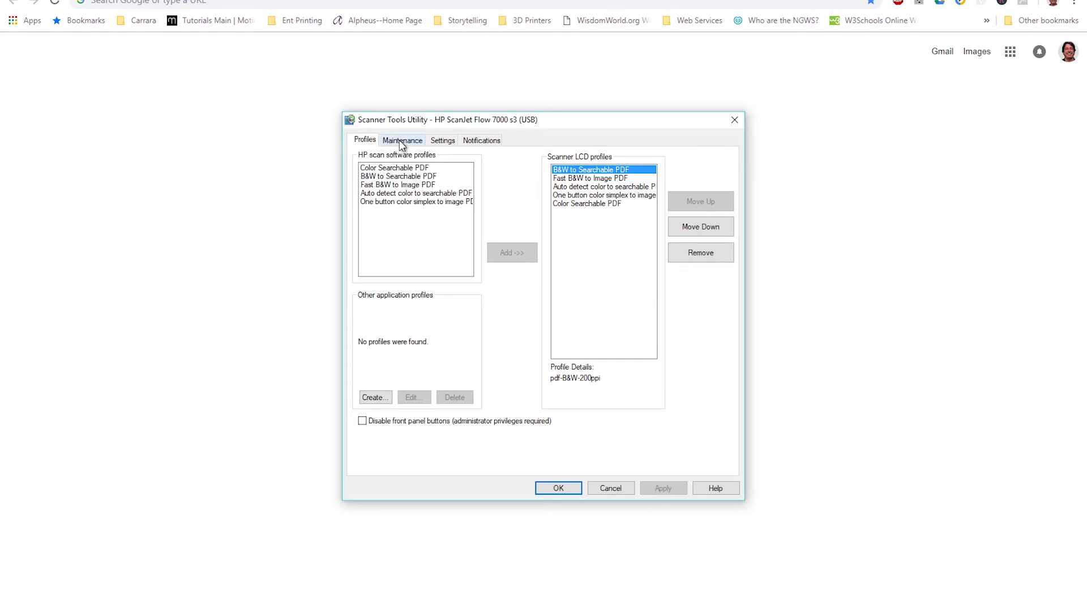
left_click(402, 140)
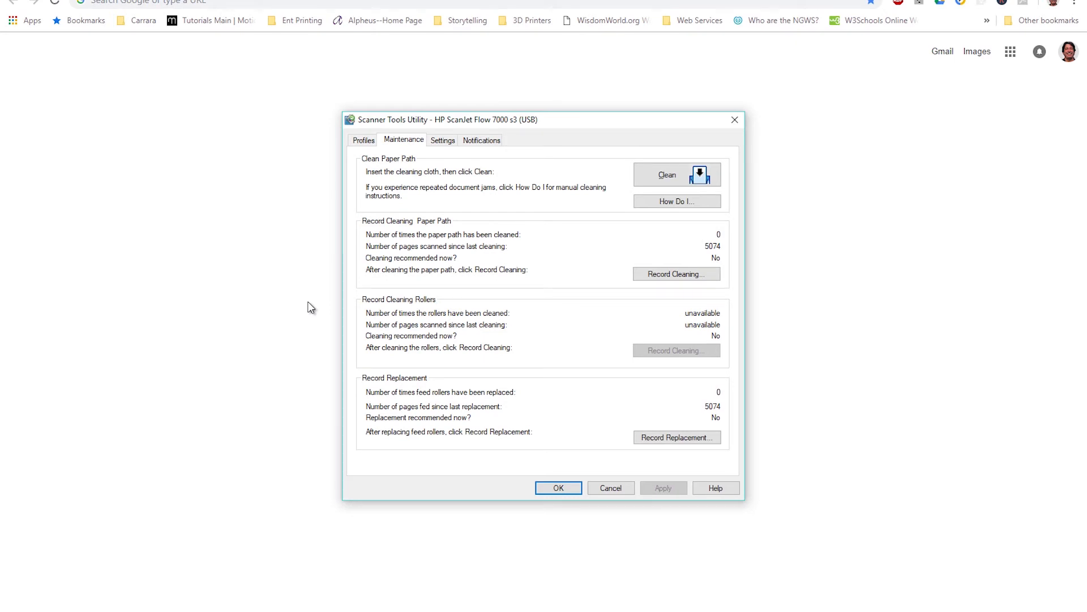
left_click(365, 140)
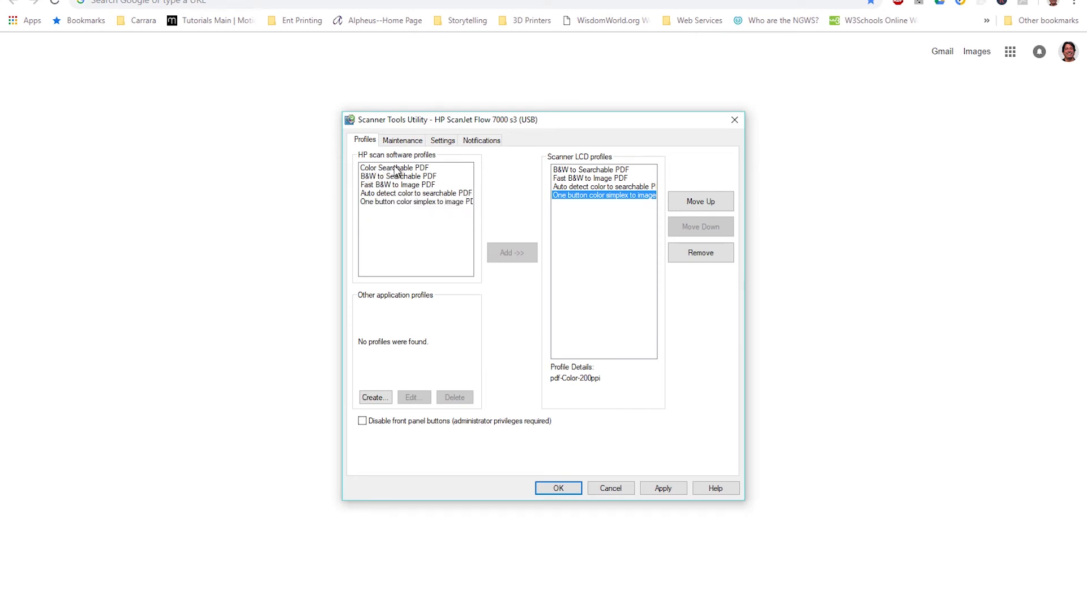
- Add the Color Searchable PDF software profile to the scanner LCD profiles list
left_click(394, 167)
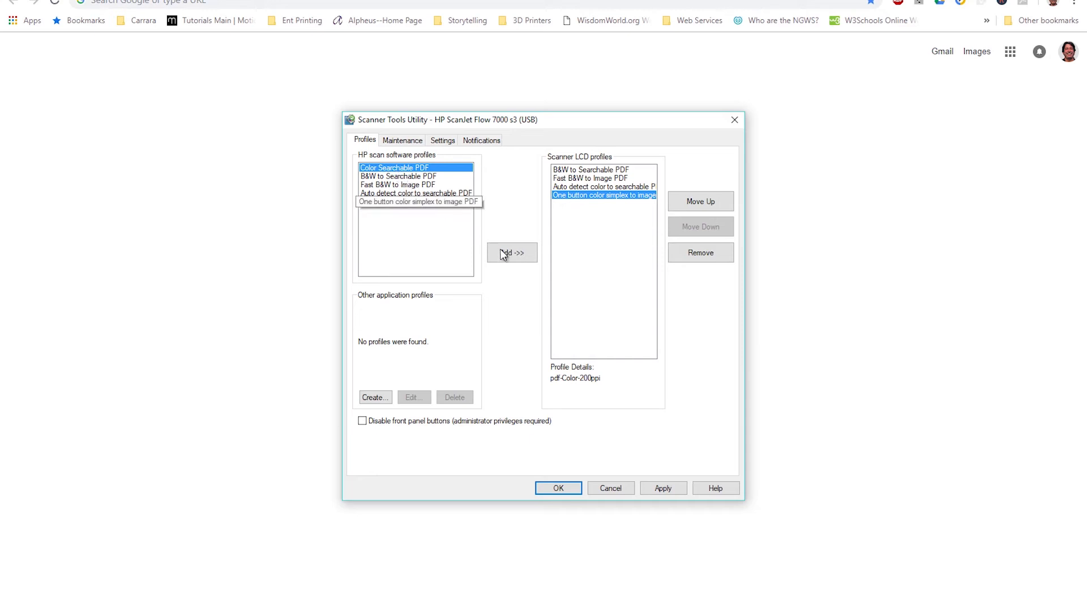
left_click(512, 251)
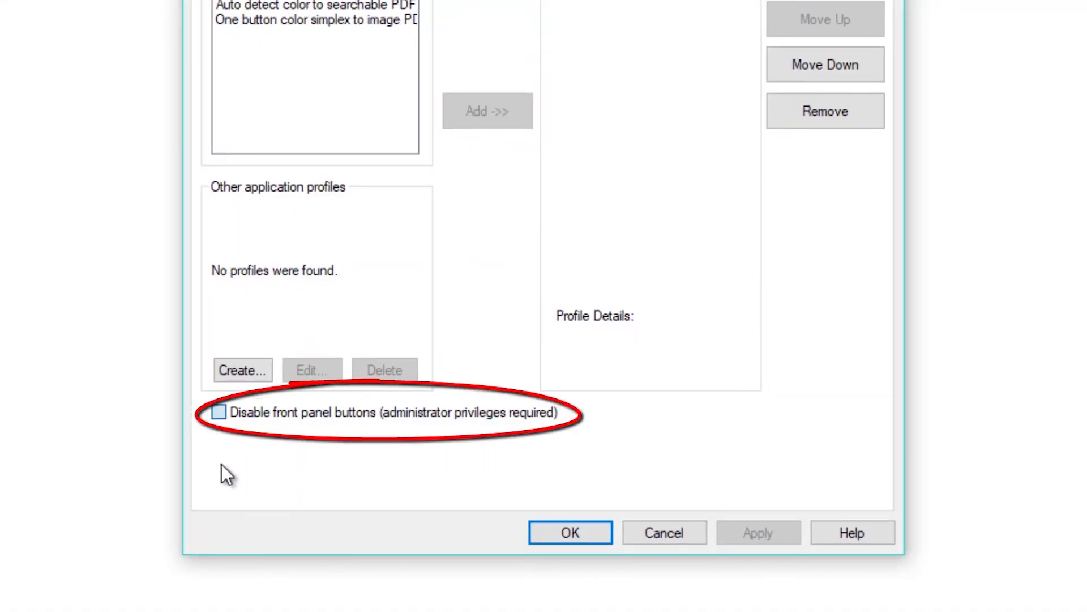
left_click(219, 412)
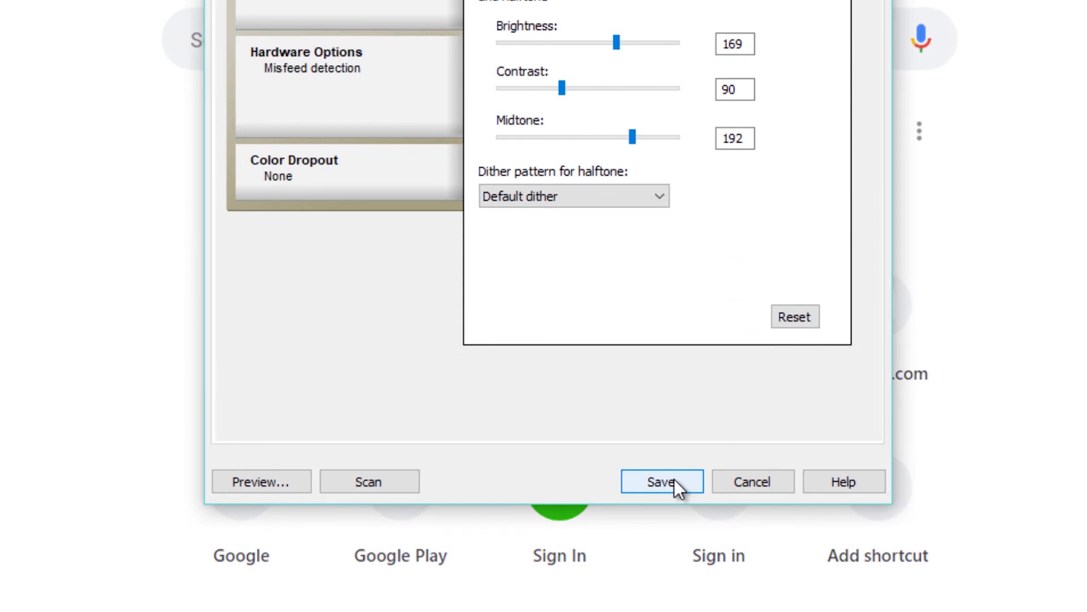
- Save the profile settings with brightness 169, contrast 90 and midtone 192
left_click(659, 482)
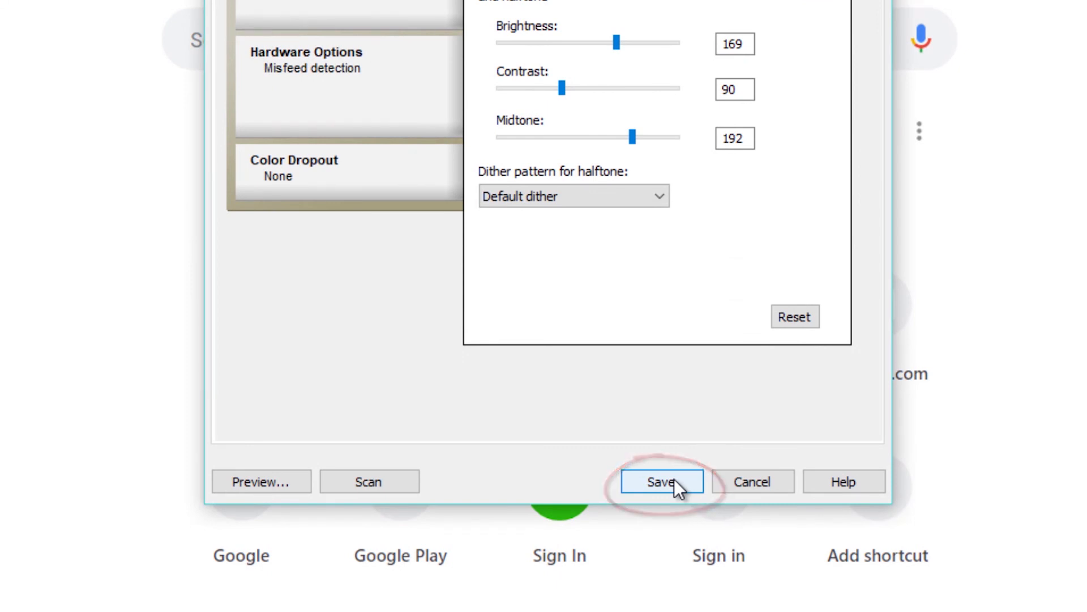
left_click(661, 481)
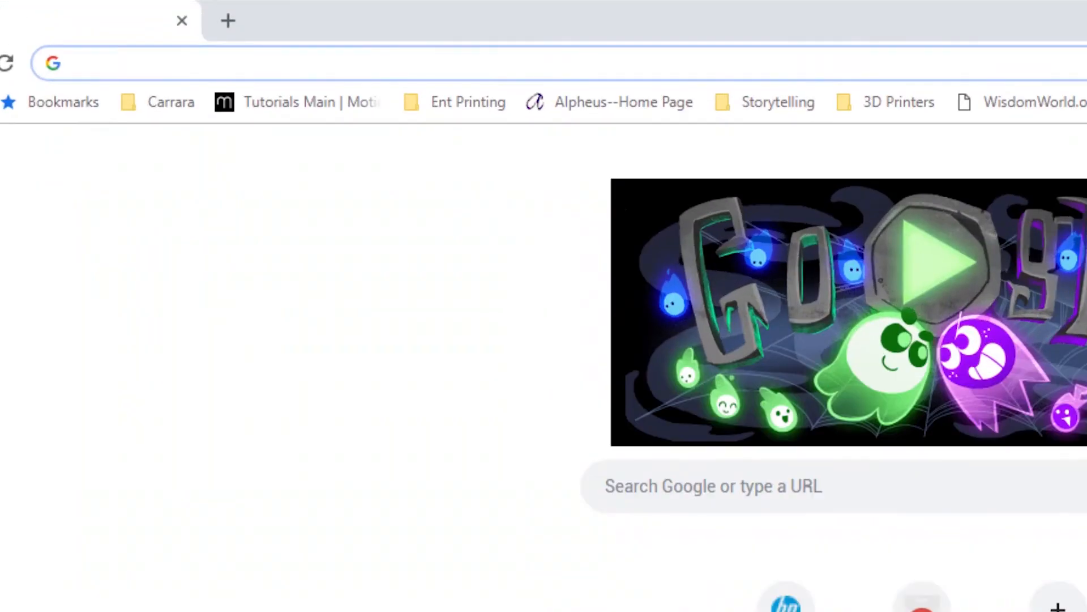
- Search HP support for the ScanJet Flow 7000 s3 and show its More Support Options
type("support")
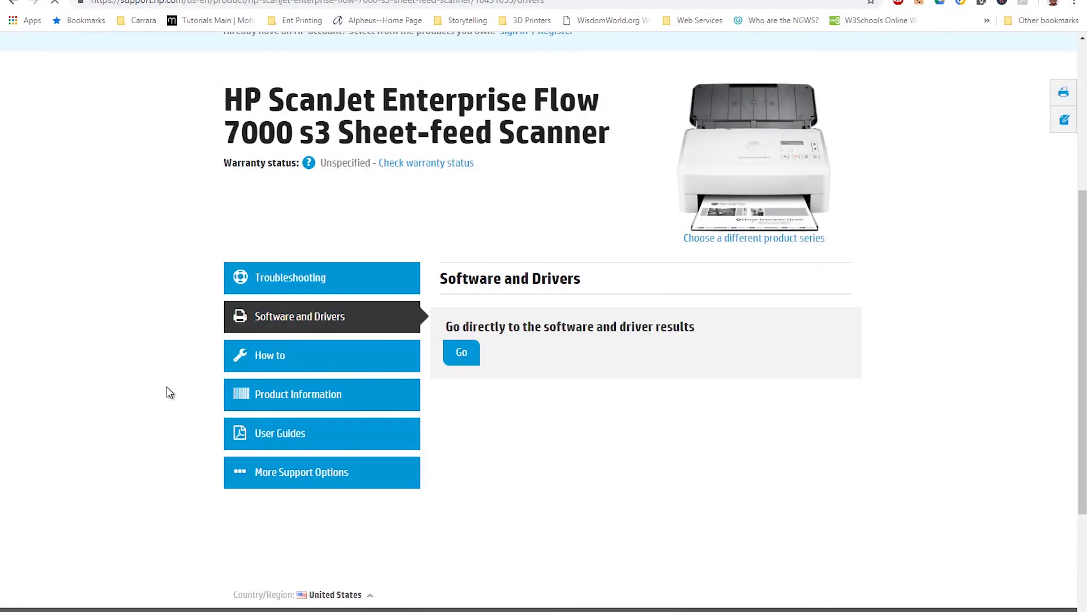
left_click(322, 355)
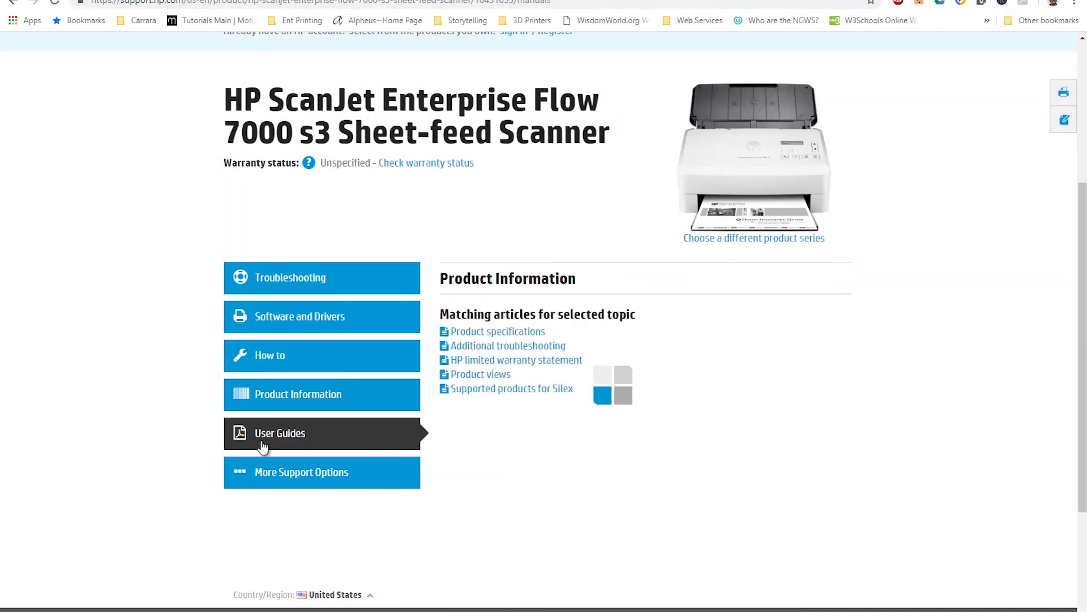
left_click(300, 472)
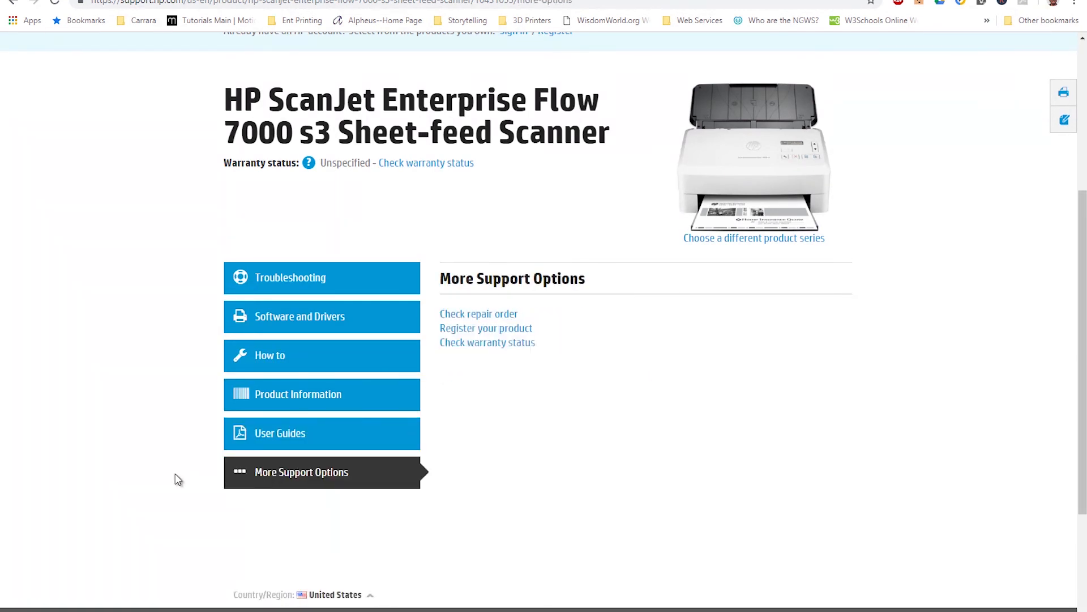